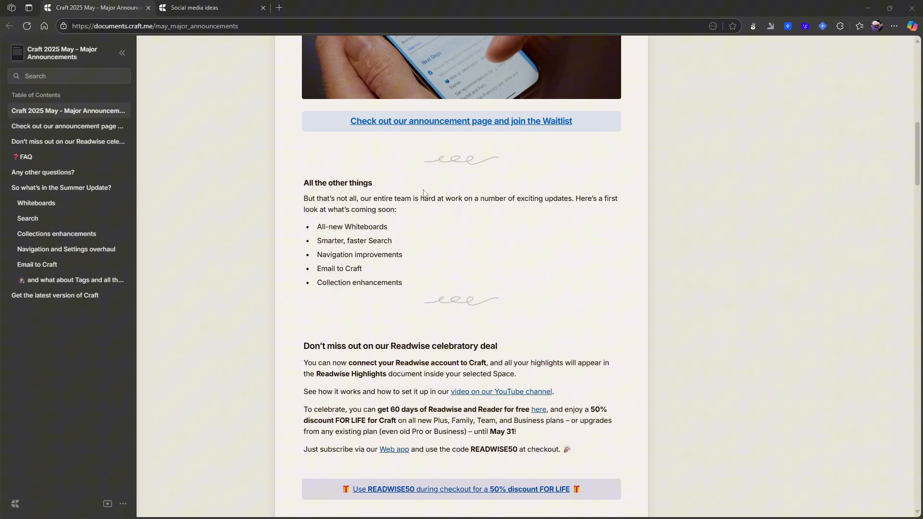
Step: Read through the announcement's FAQ section, clearing a stray text selection along the way
scroll("up", 3)
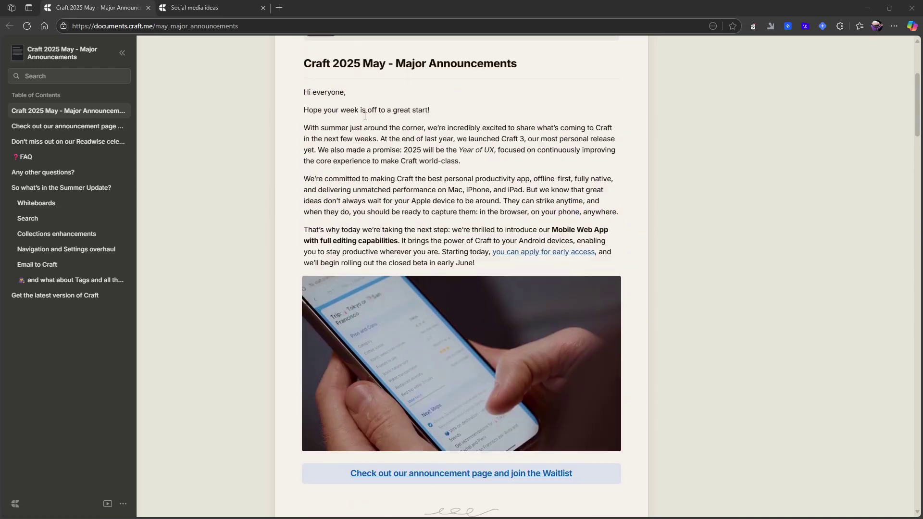
scroll("up", 3)
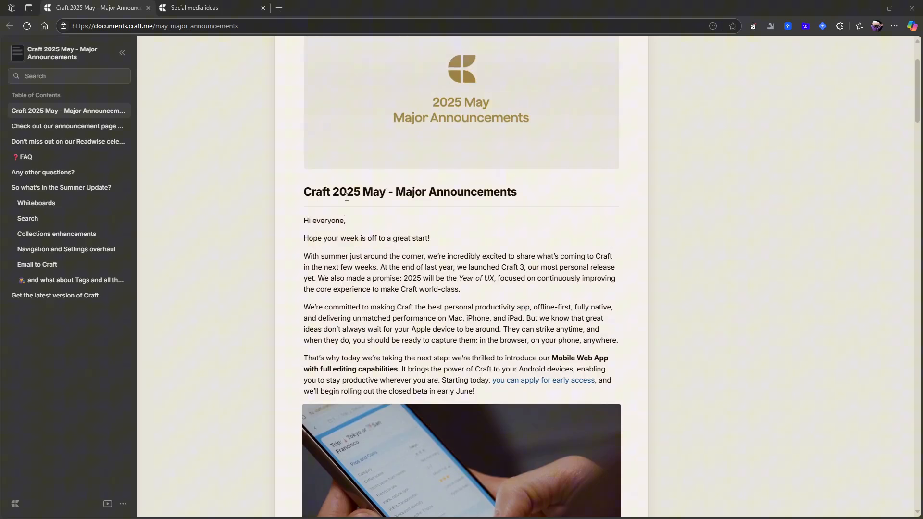
scroll("down", 3)
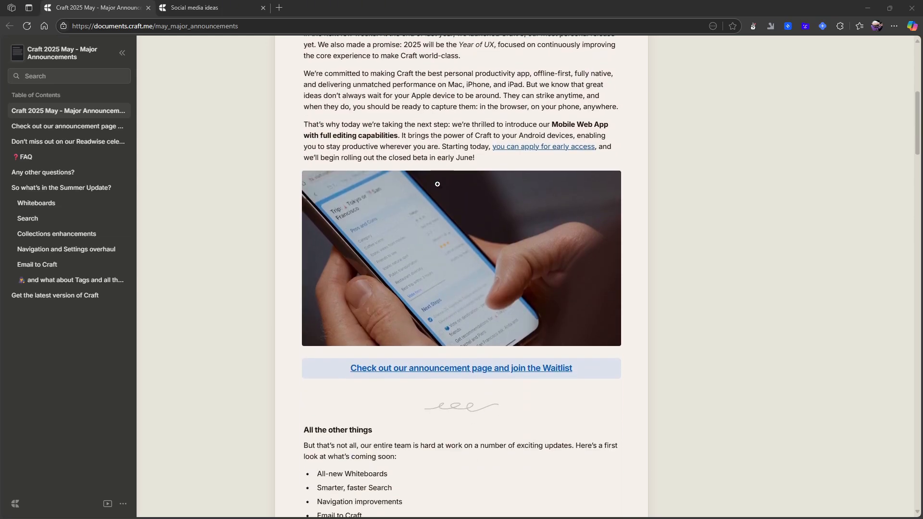
scroll("down", 3)
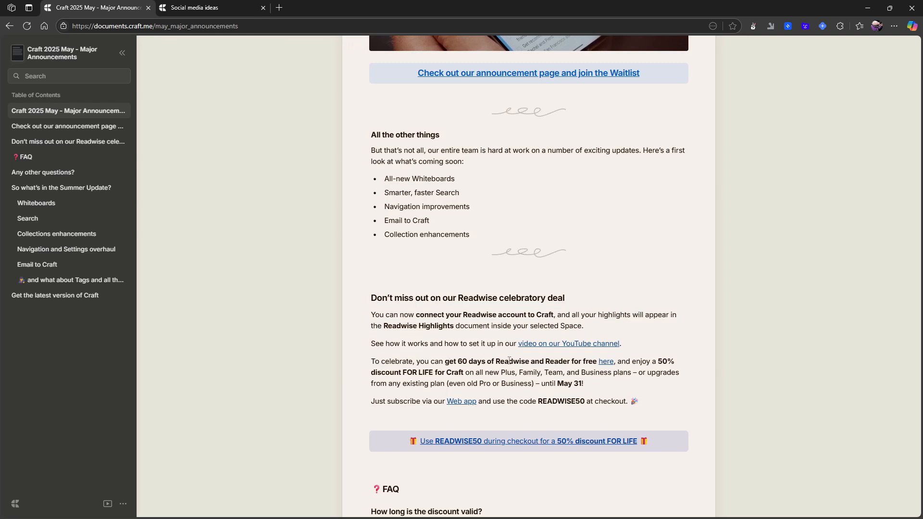
mouse_move(606, 360)
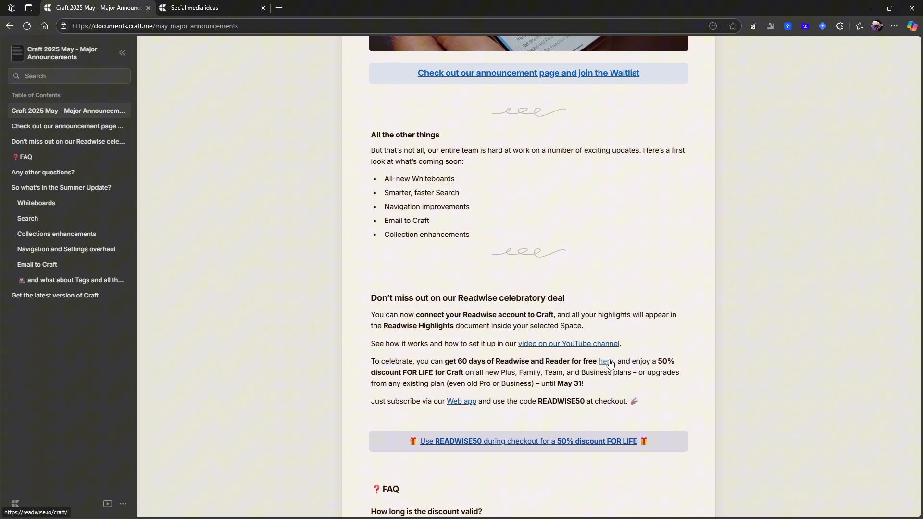
mouse_move(370, 376)
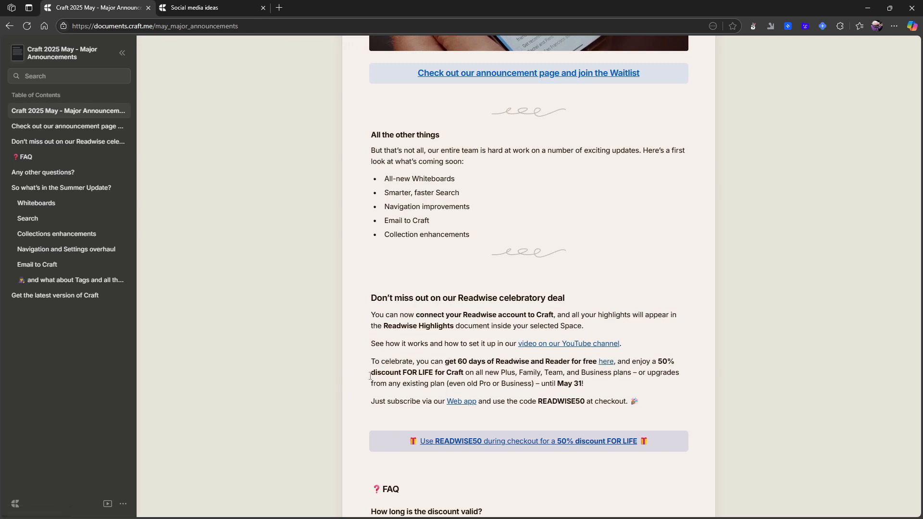
double_click(417, 372)
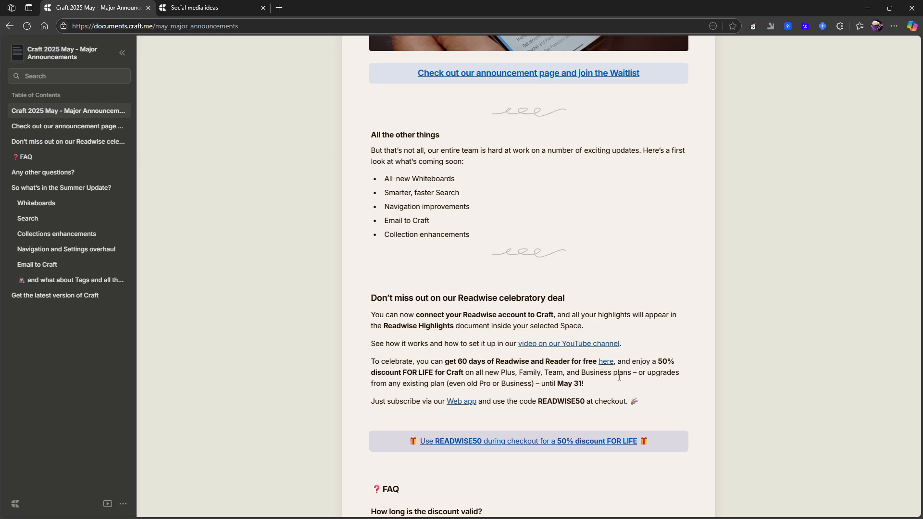
mouse_move(550, 382)
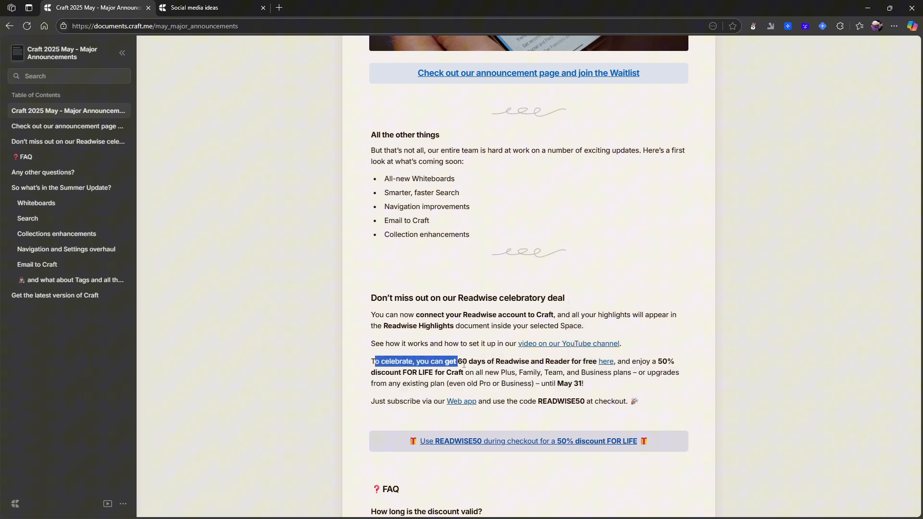
left_click(344, 376)
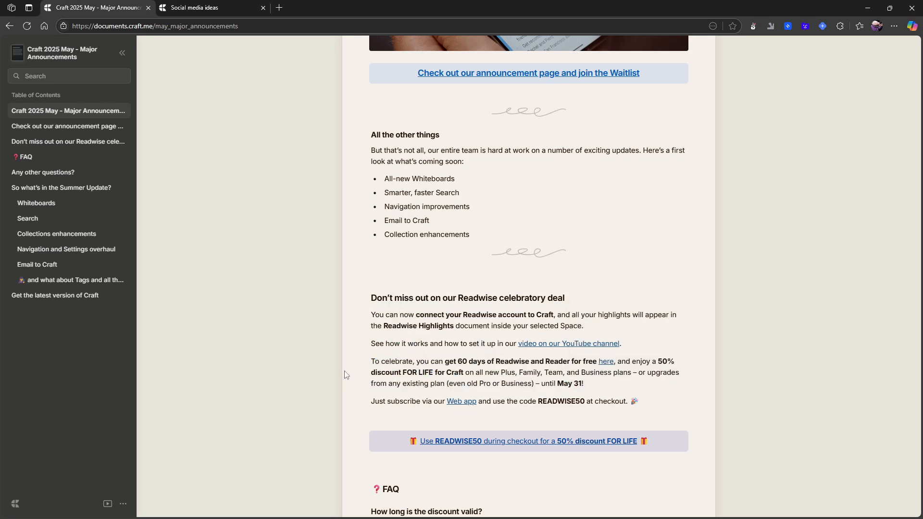
Step: Continue past 'Any other questions' down to the Summer Update's Whiteboards section
scroll("down", 3)
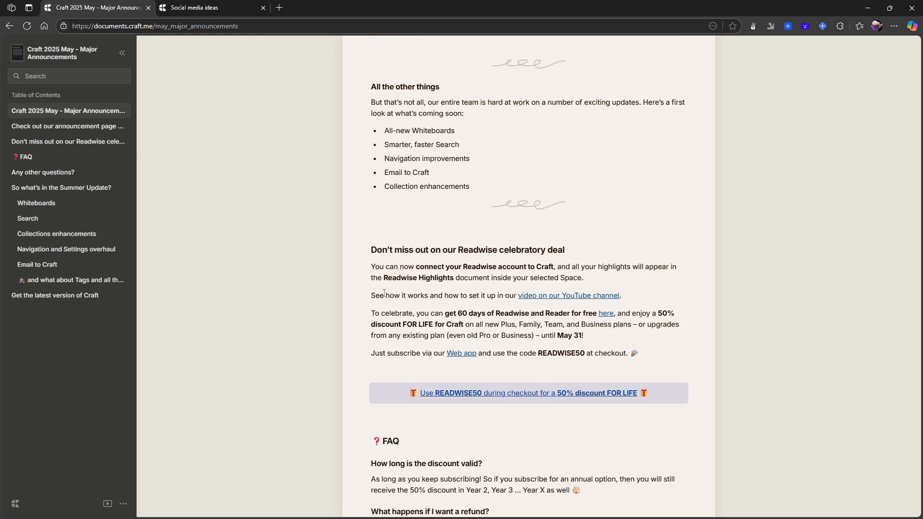
scroll("down", 3)
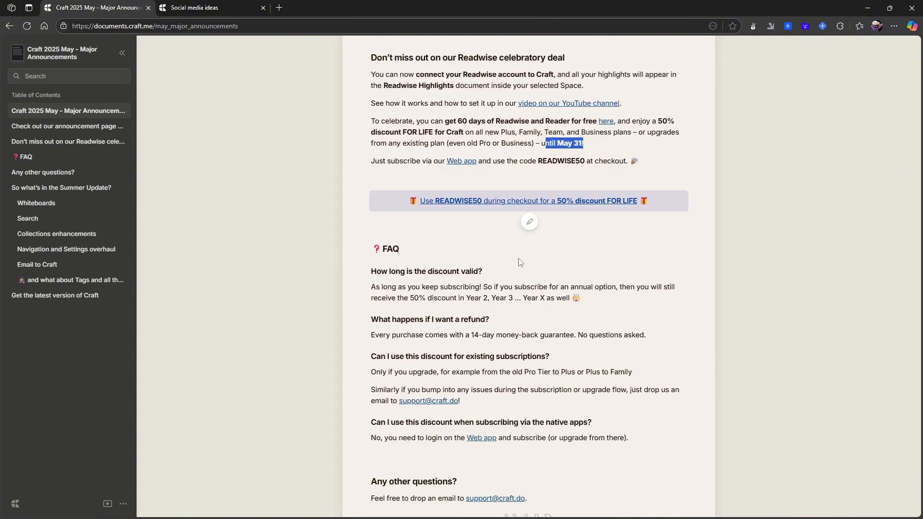
scroll("down", 3)
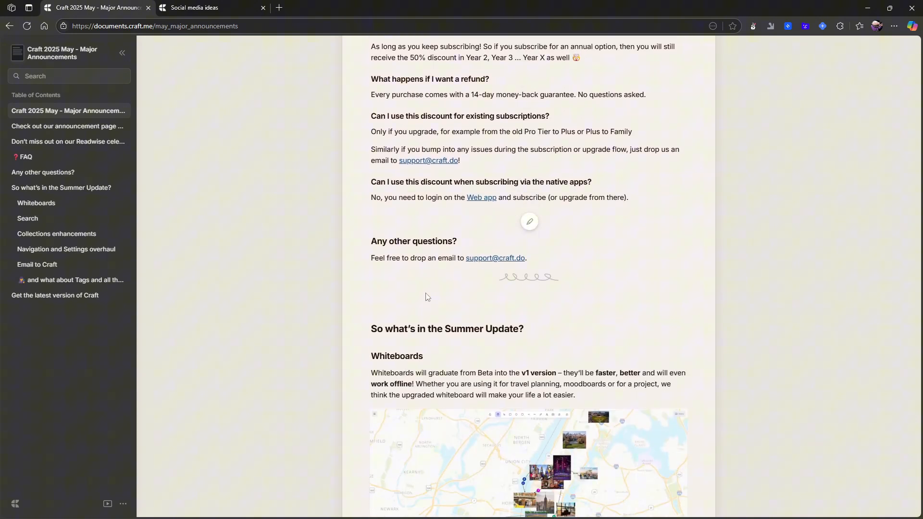
scroll("down", 3)
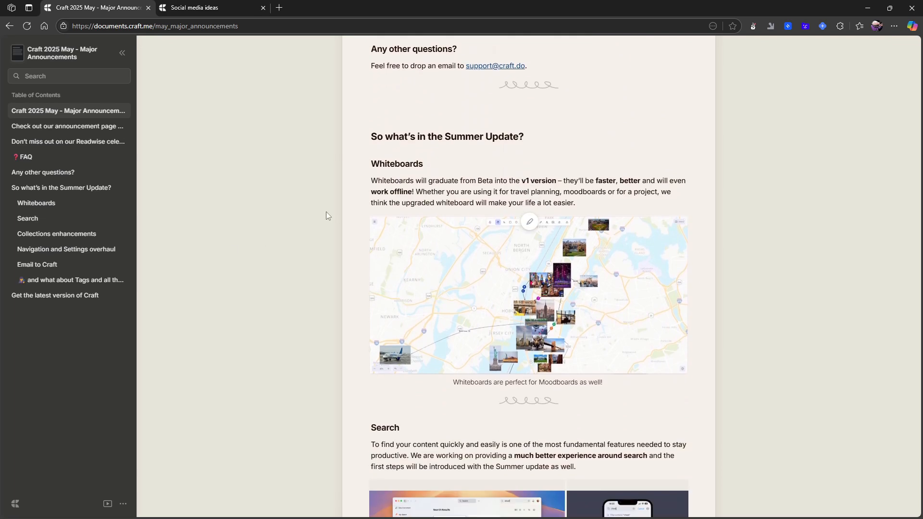
mouse_move(540, 182)
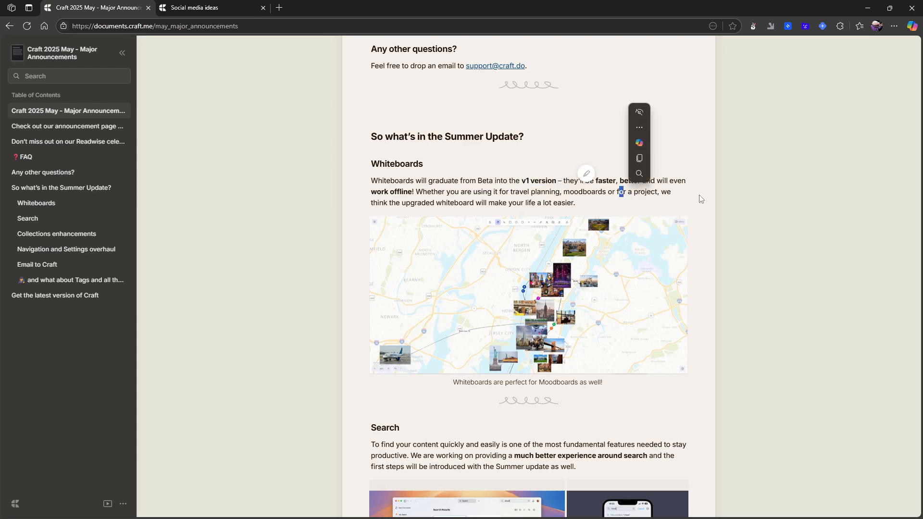
left_click(419, 188)
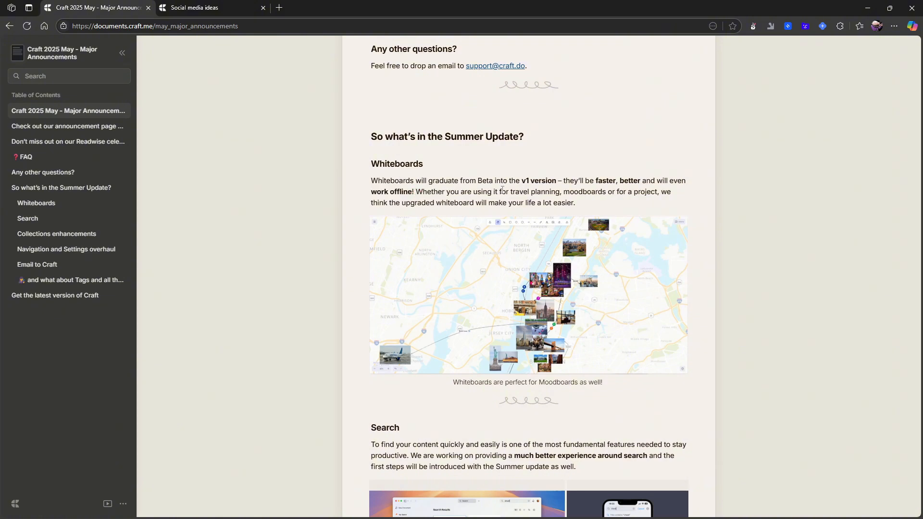
scroll("down", 3)
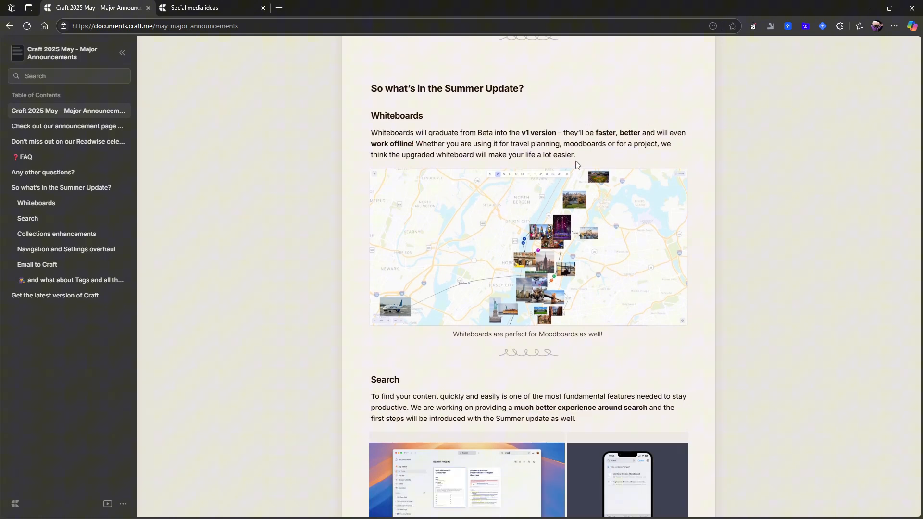
mouse_move(390, 157)
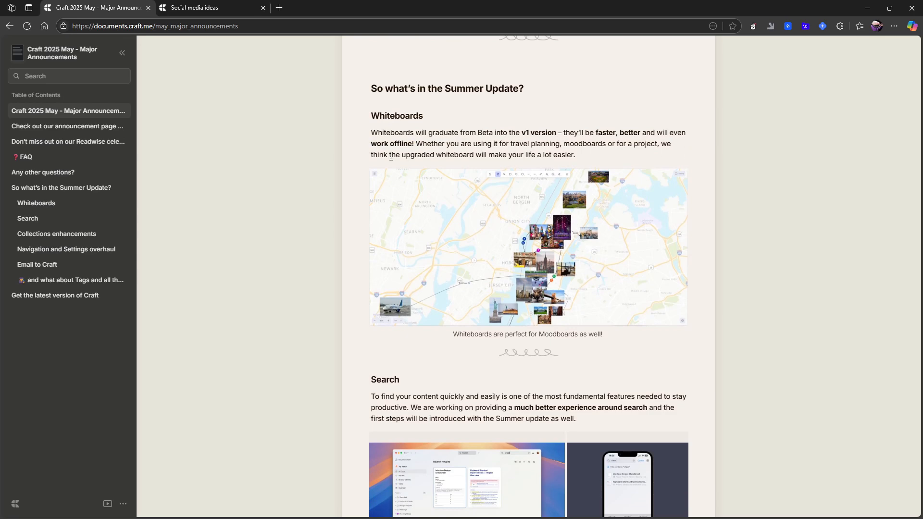
mouse_move(571, 187)
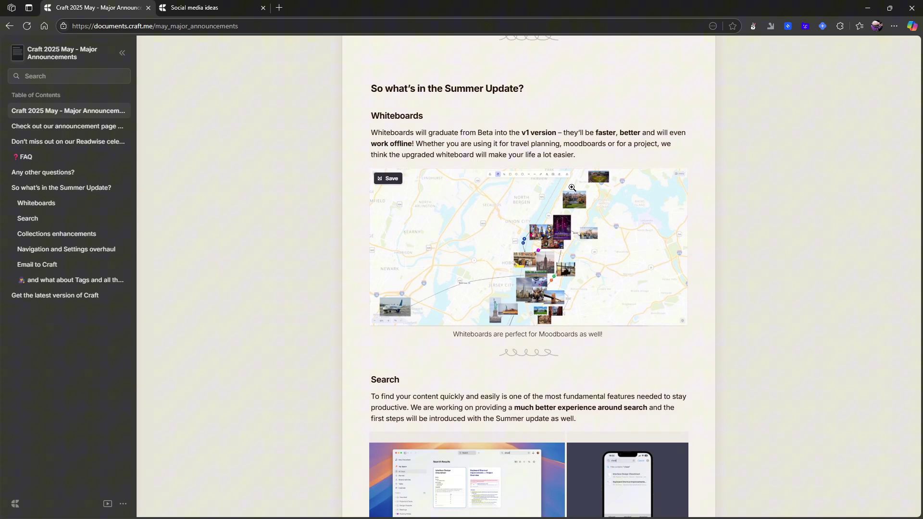
scroll("down", 3)
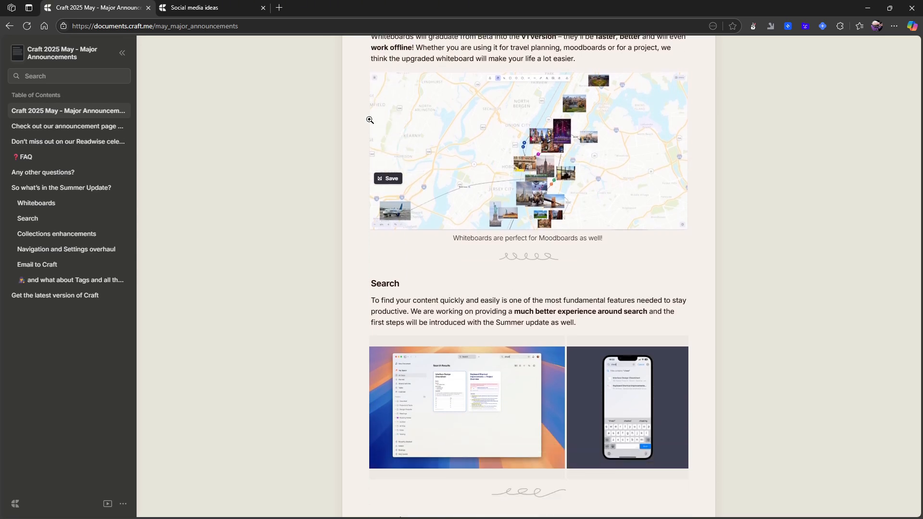
scroll("up", 3)
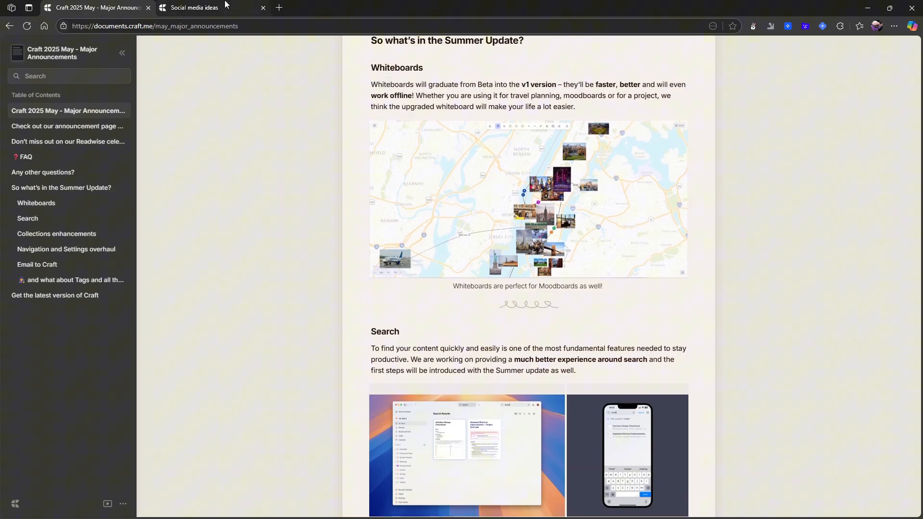
Step: Insert a whiteboard via /whi below the Youtube videos table in Social media ideas and open it
left_click(193, 7)
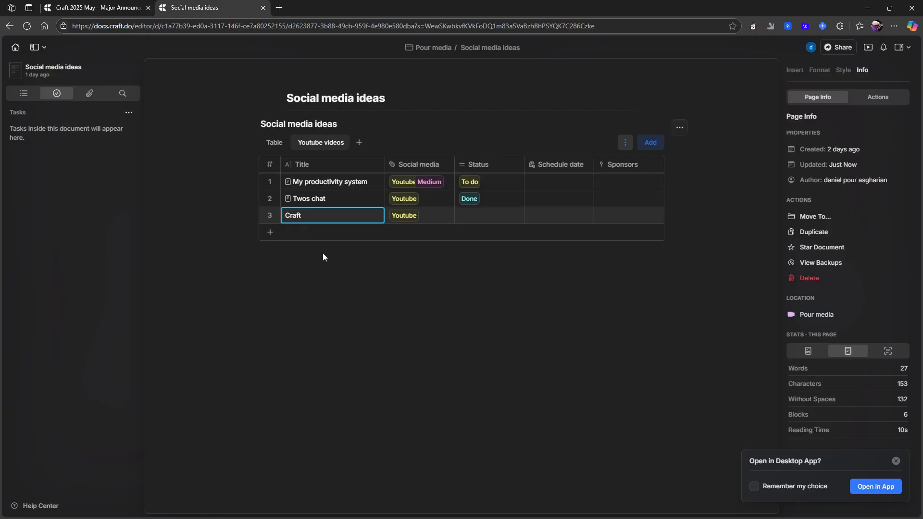
type("/")
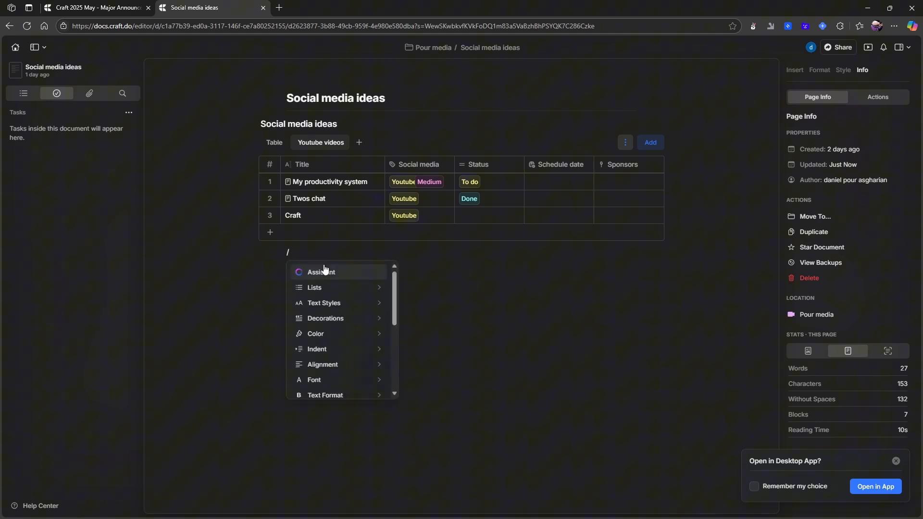
type("whi")
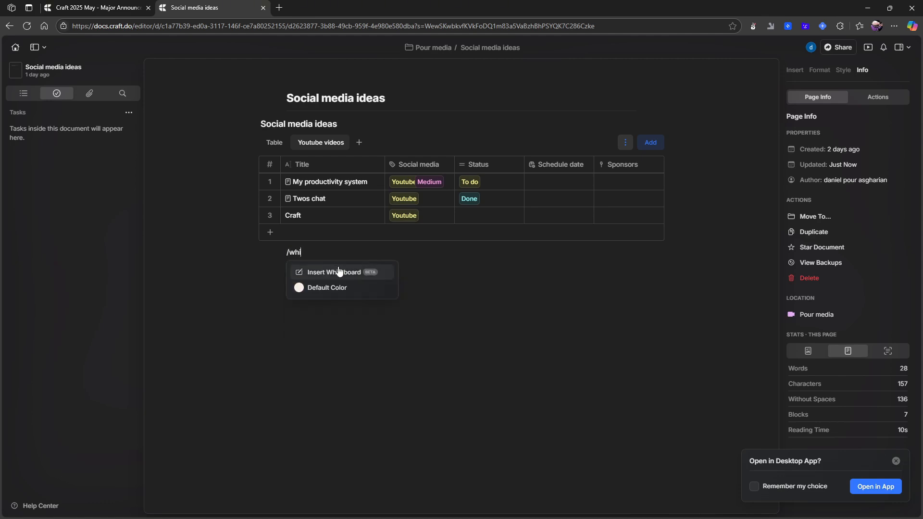
left_click(334, 272)
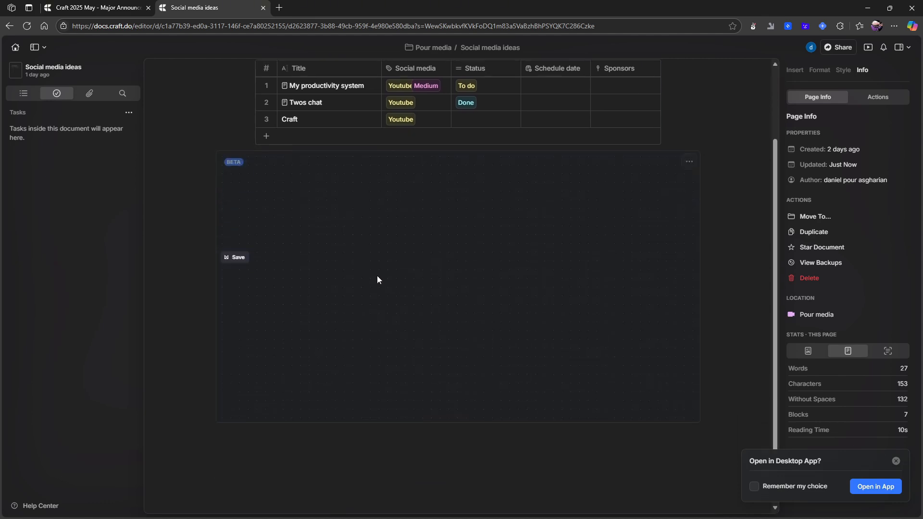
mouse_move(235, 171)
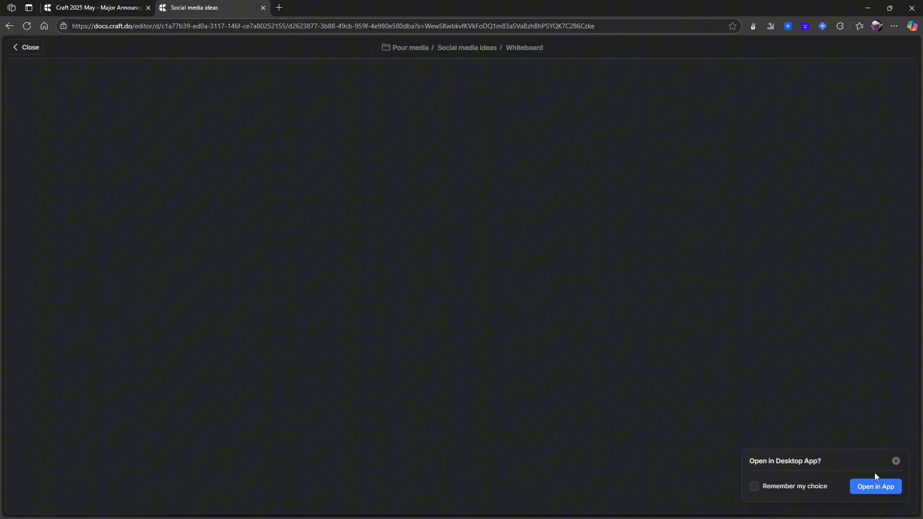
left_click(897, 461)
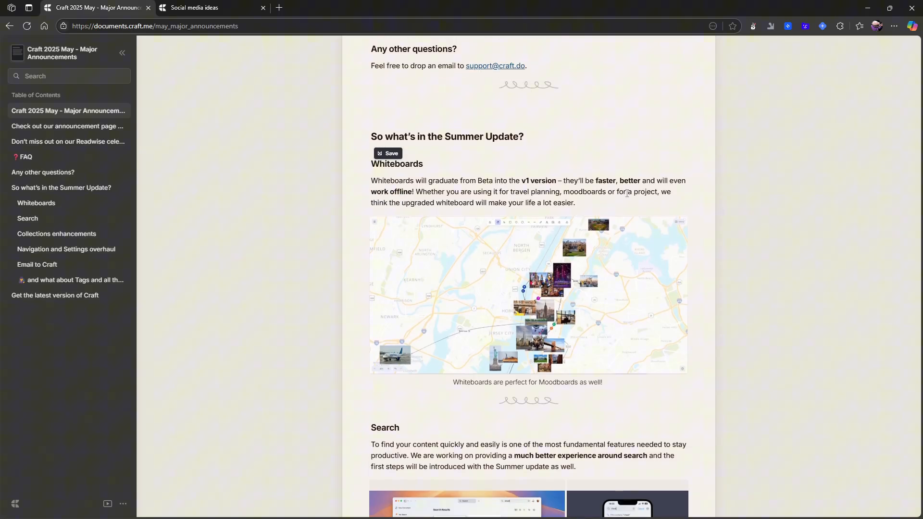
mouse_move(420, 181)
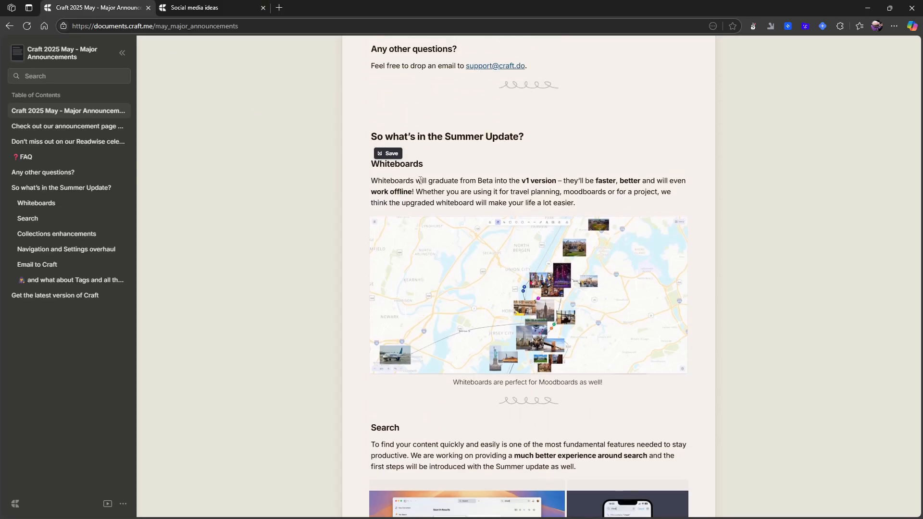
left_click(528, 294)
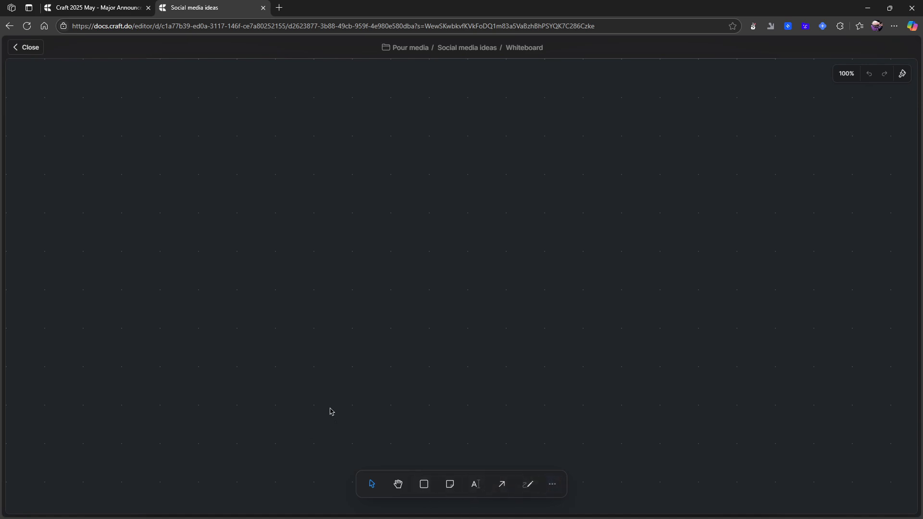
Step: Draw two rectangles and join the left one to the right with an arrow
left_click(423, 483)
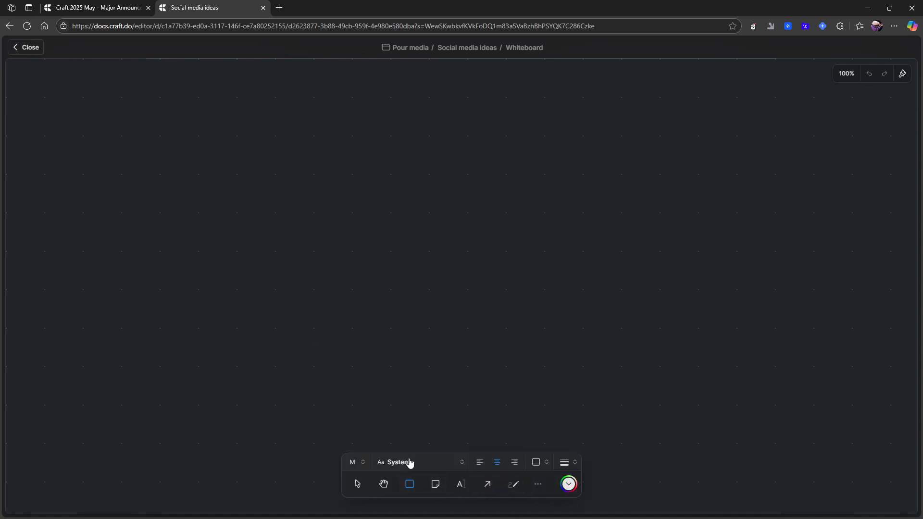
mouse_move(362, 341)
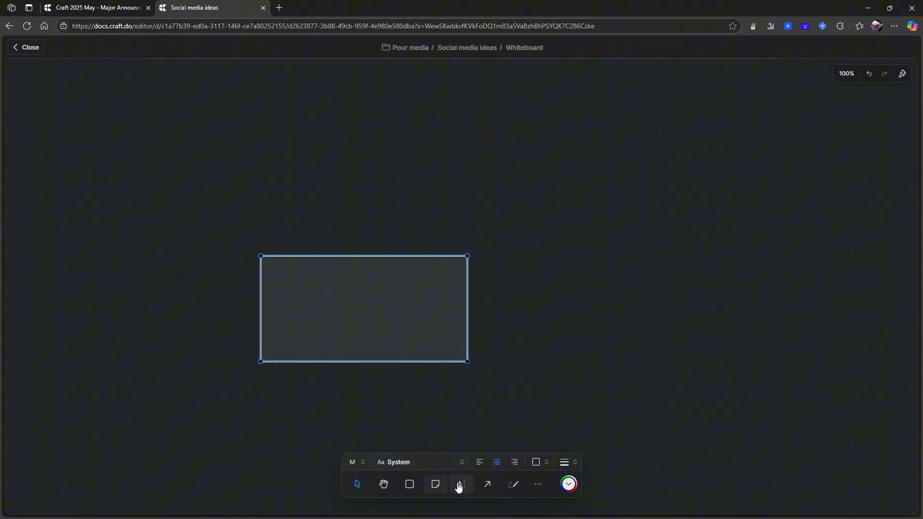
left_click(460, 484)
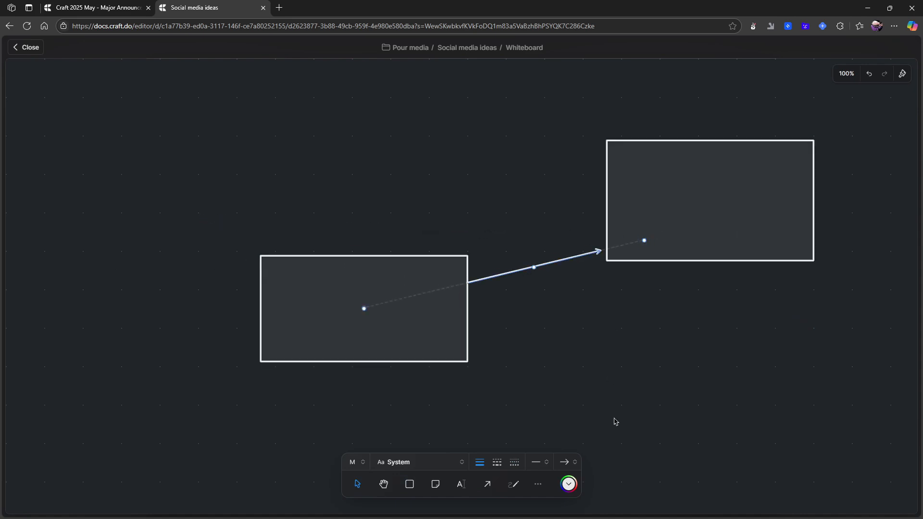
Step: Scribble freehand loops, add a recoloured text label 'tere', then clear the whole board
left_click(514, 484)
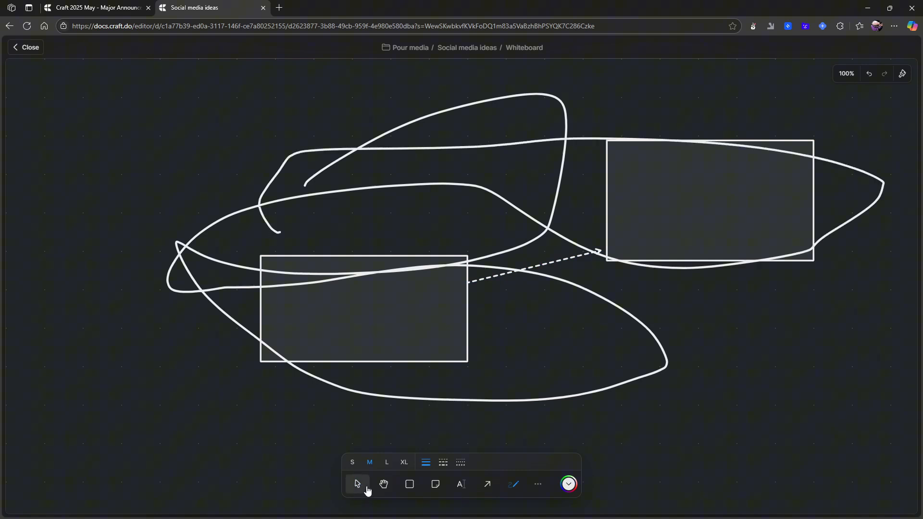
left_click(404, 463)
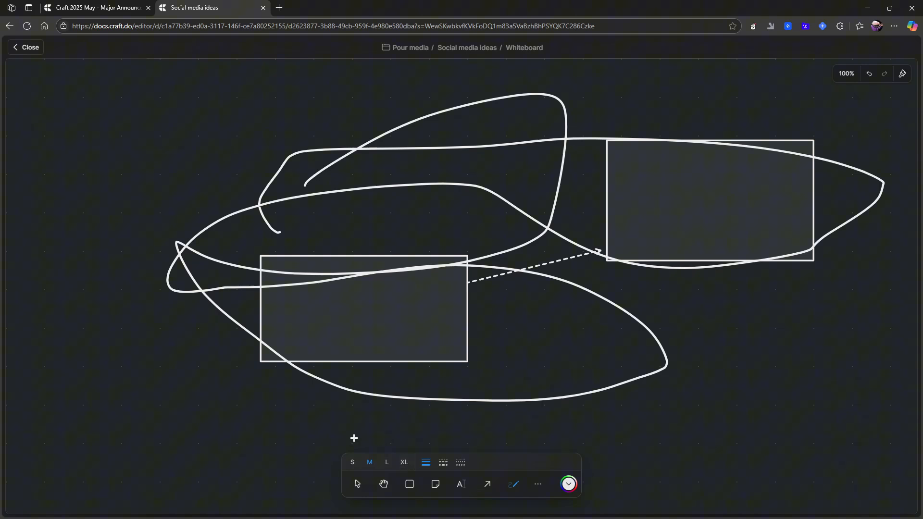
left_click(461, 483)
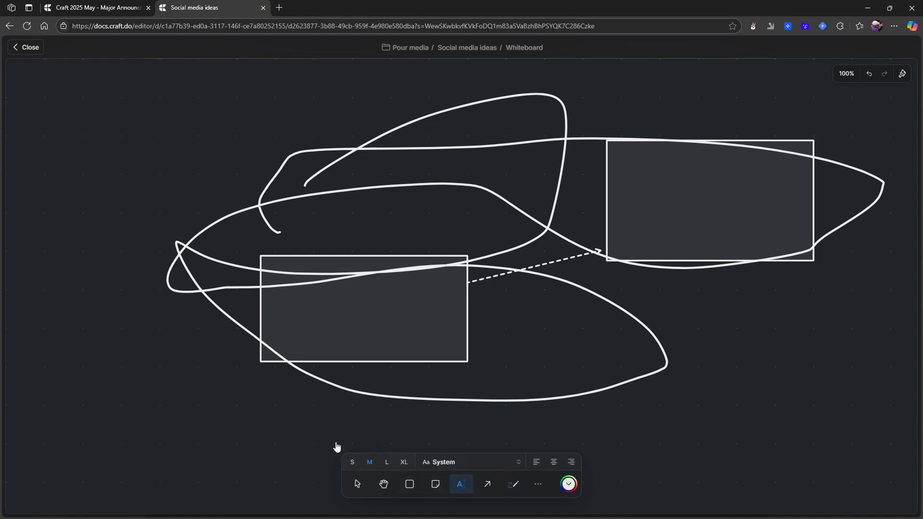
type("tere")
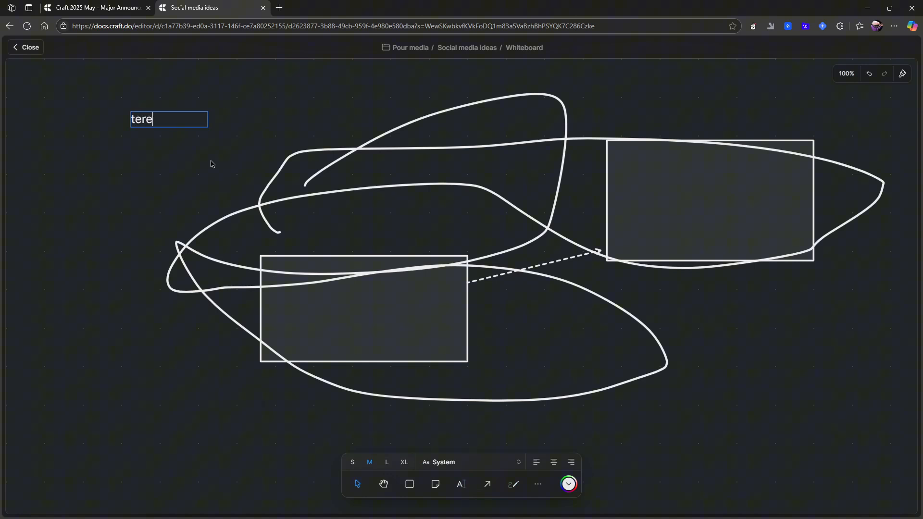
left_click(568, 483)
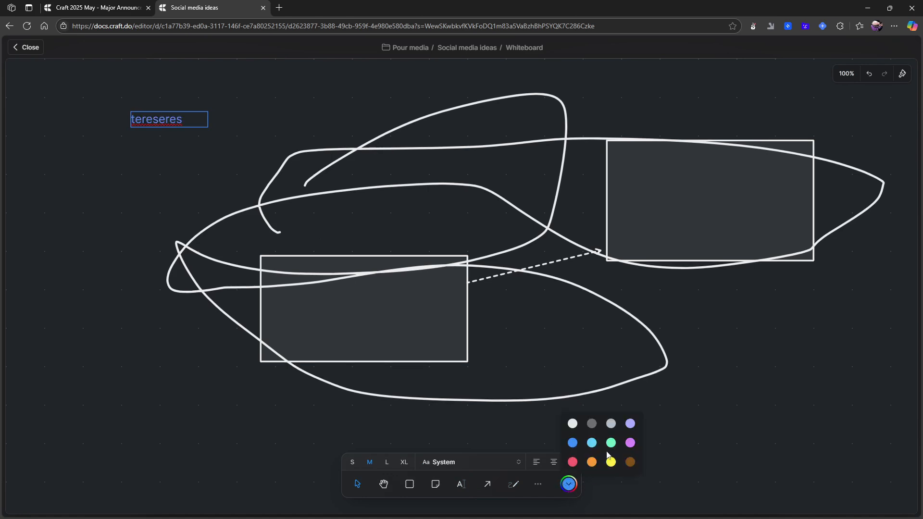
left_click(610, 463)
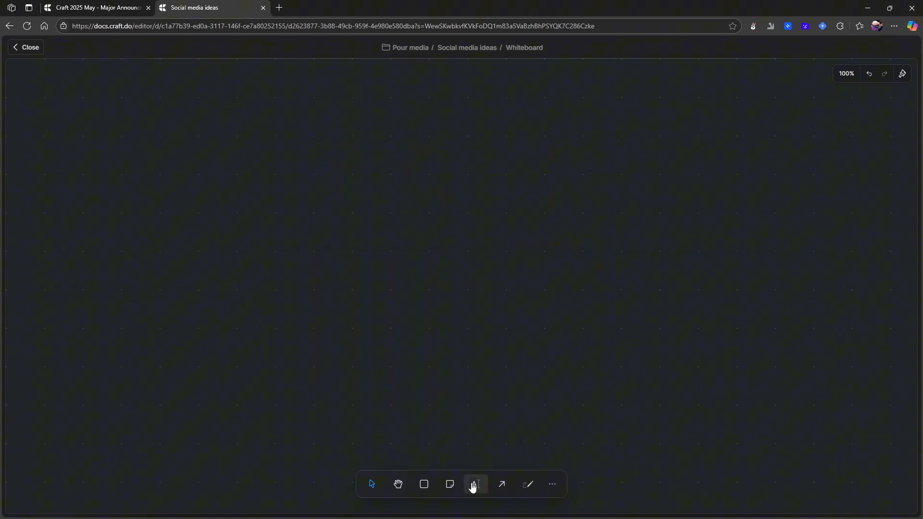
left_click(449, 484)
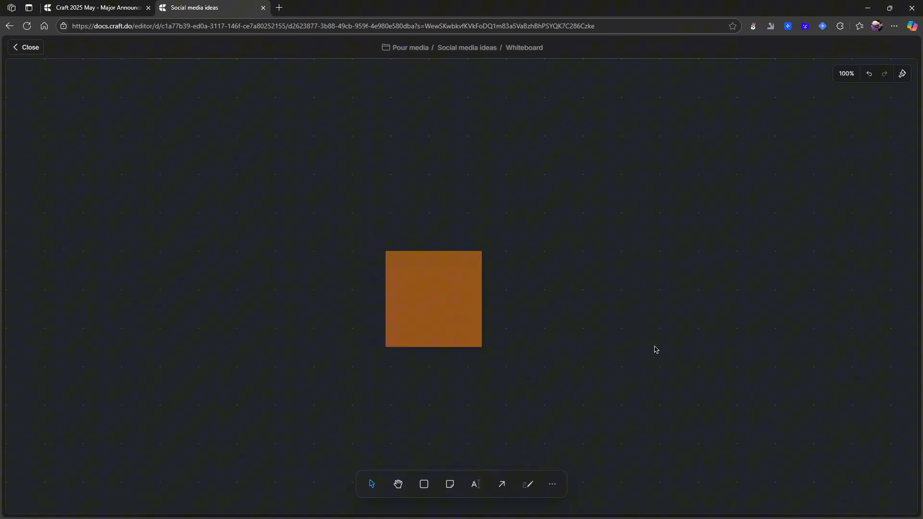
Step: Delete the orange sticky note and switch the empty board to the Media tools
left_click(433, 298)
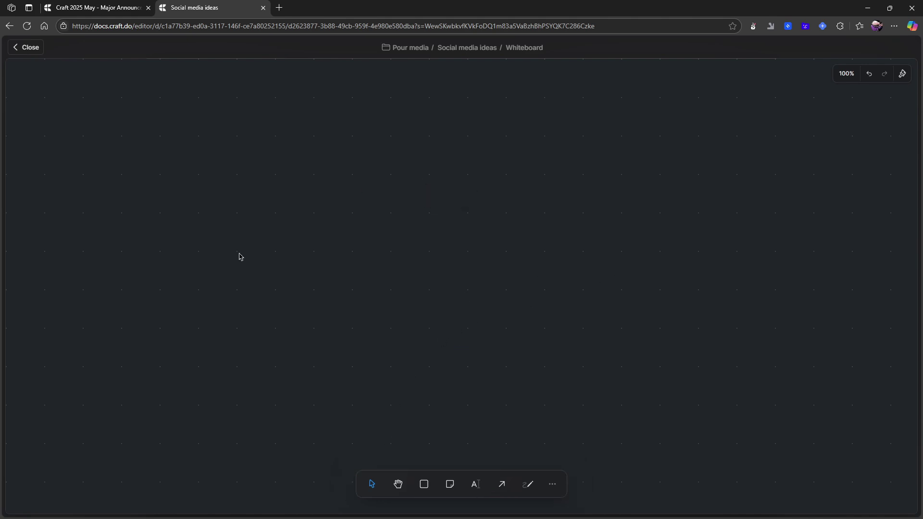
mouse_move(596, 436)
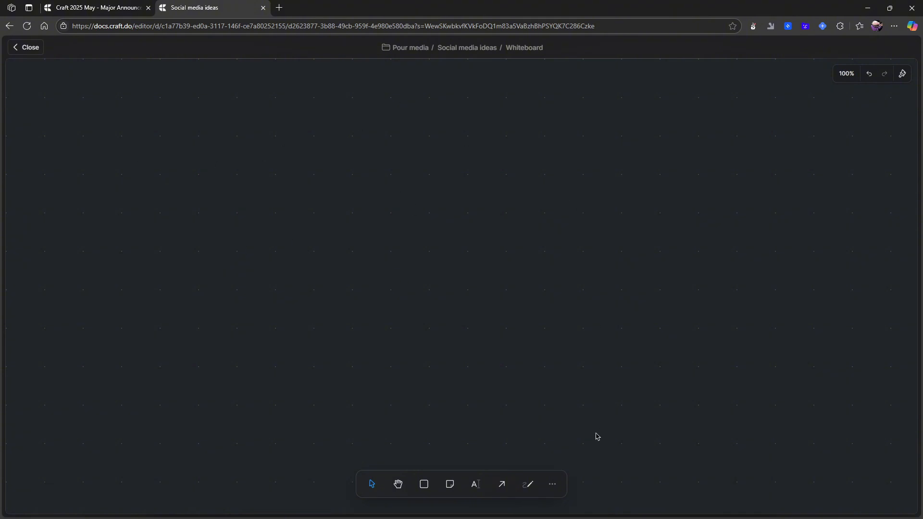
left_click(528, 484)
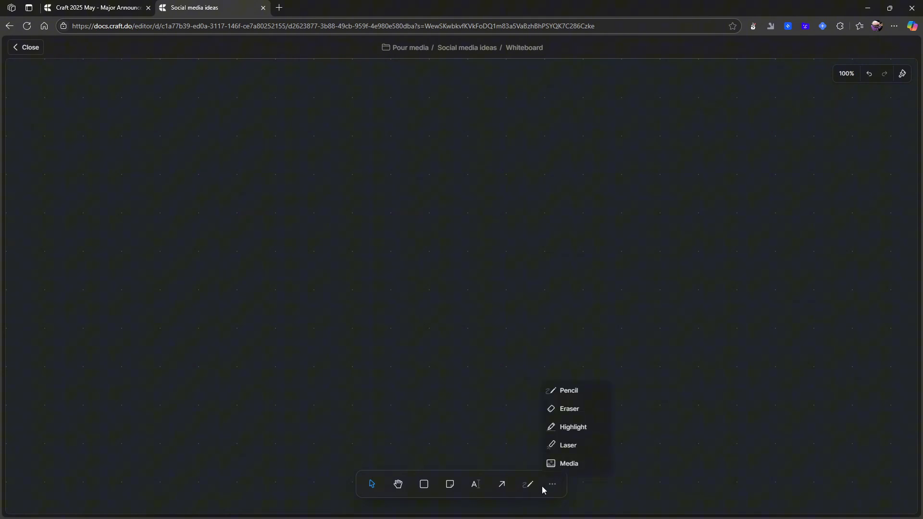
mouse_move(374, 499)
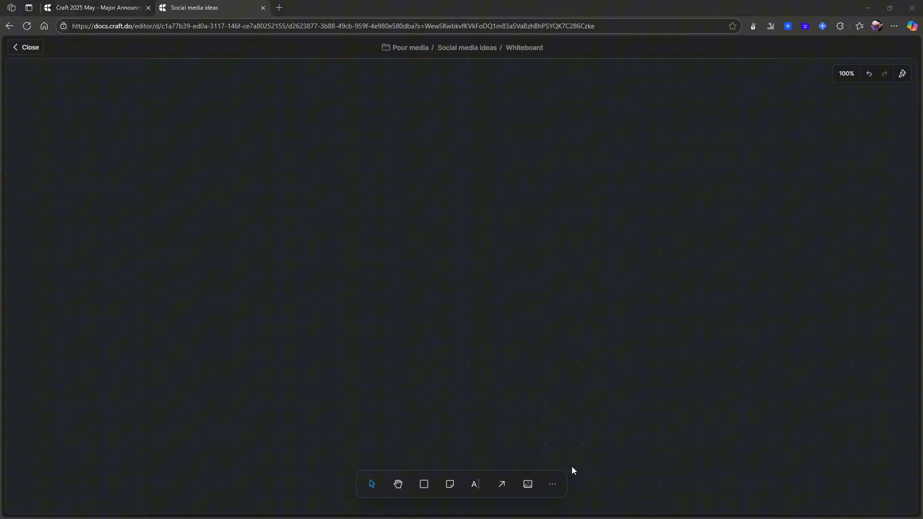
left_click(526, 484)
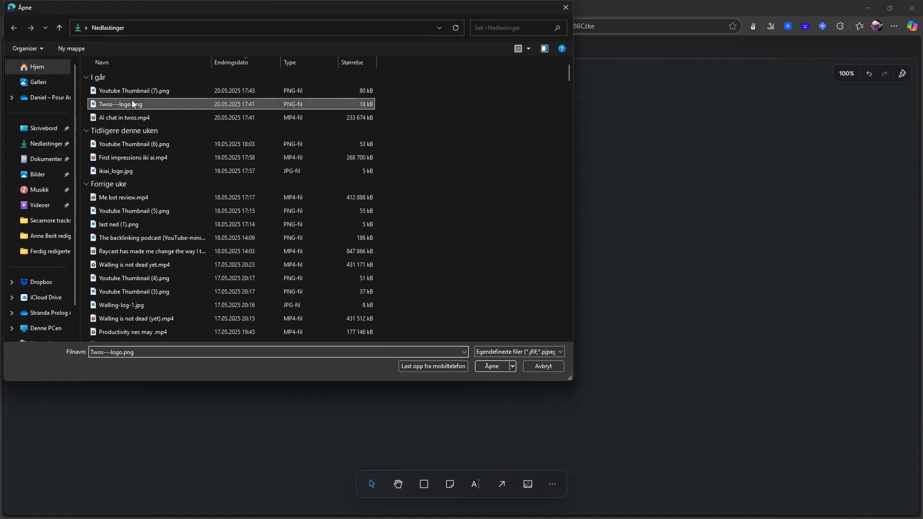
left_click(492, 366)
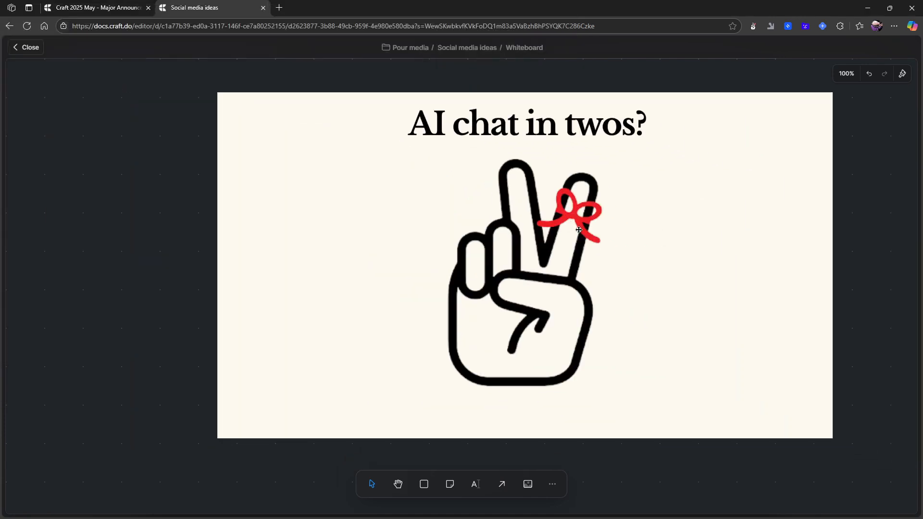
left_click(527, 484)
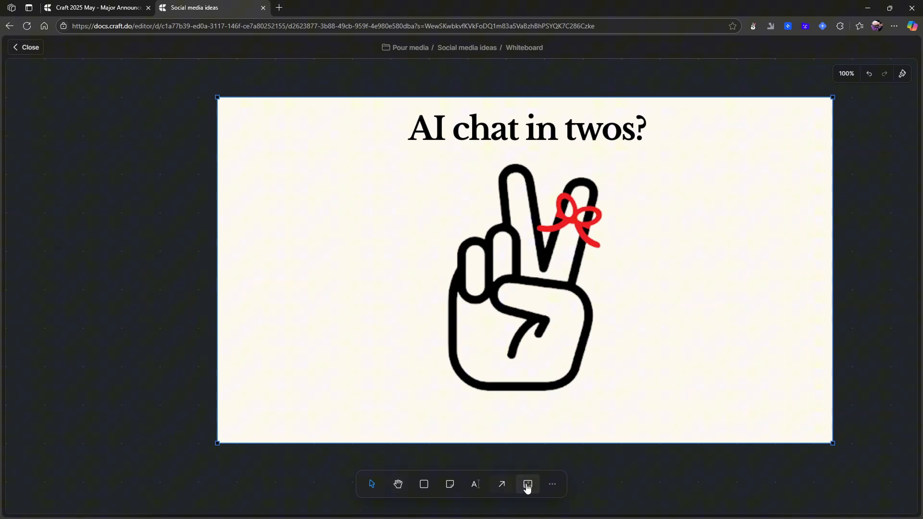
left_click(527, 484)
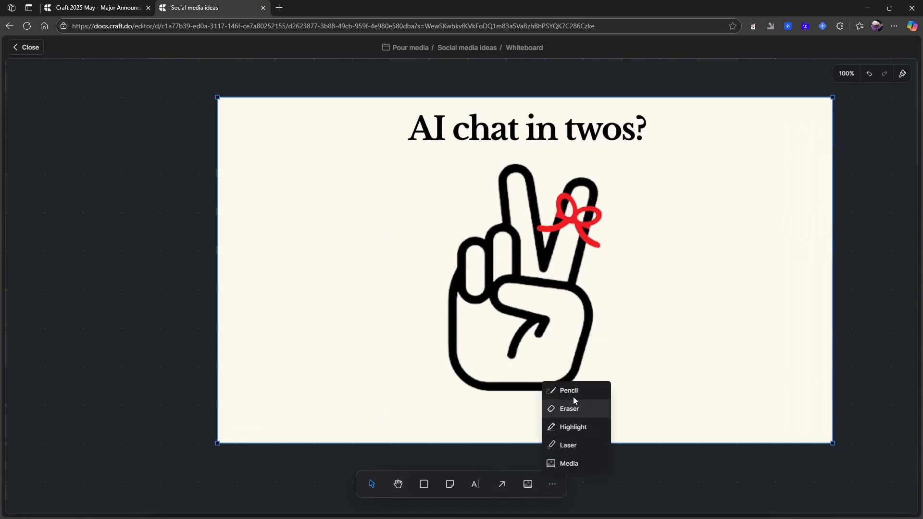
left_click(573, 427)
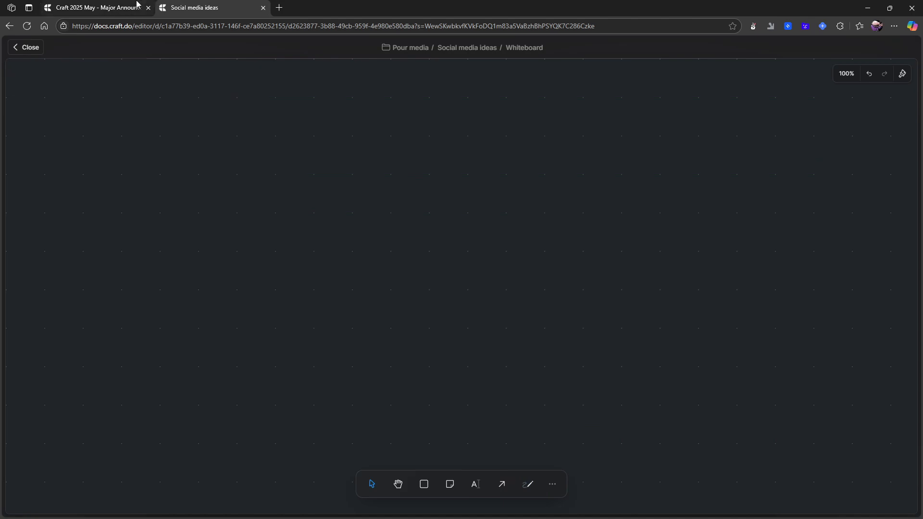
Step: Return to the May 2025 announcement page and scroll to its Search section
left_click(25, 47)
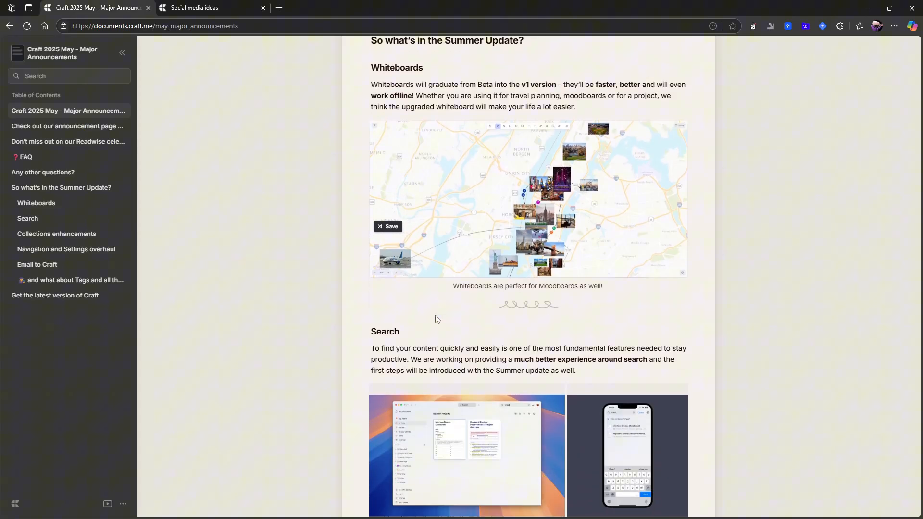
scroll("up", 3)
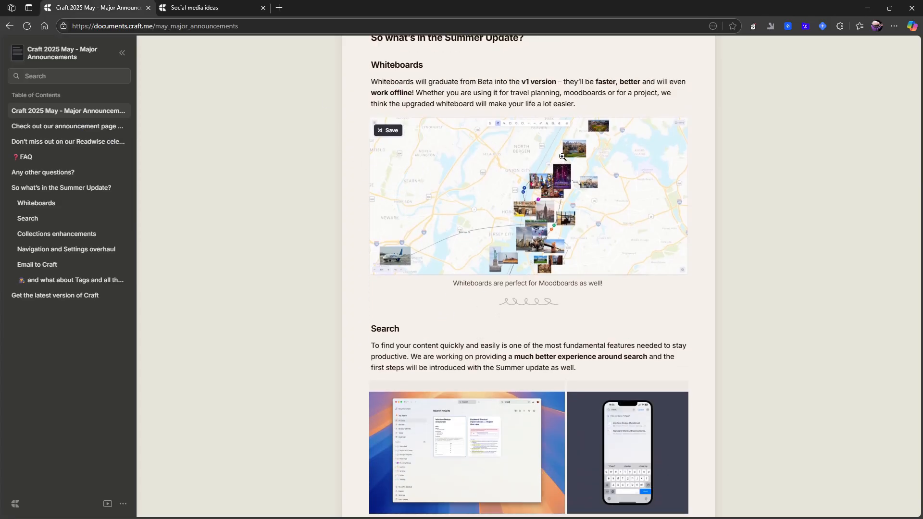
scroll("down", 3)
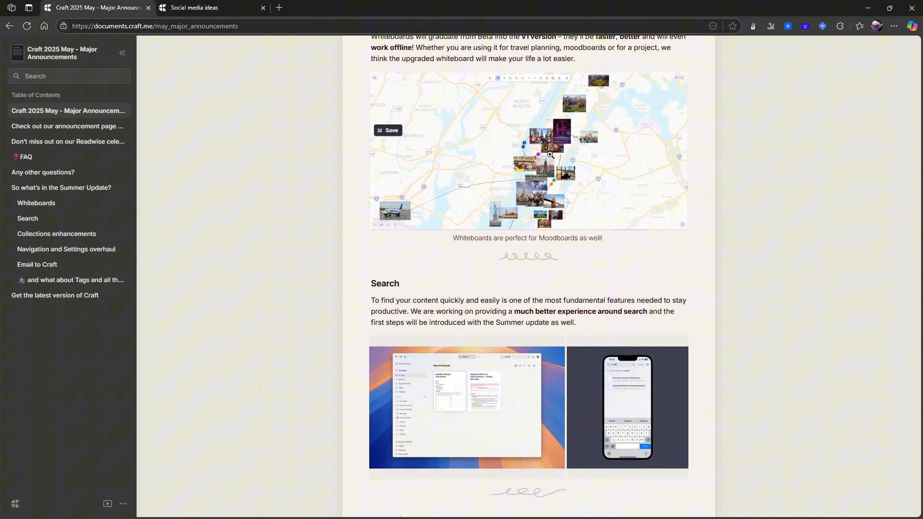
scroll("down", 3)
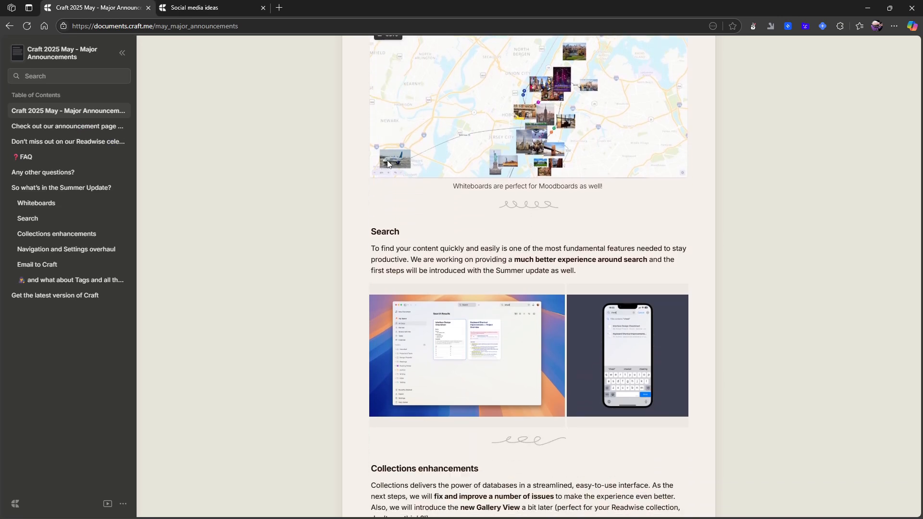
scroll("down", 3)
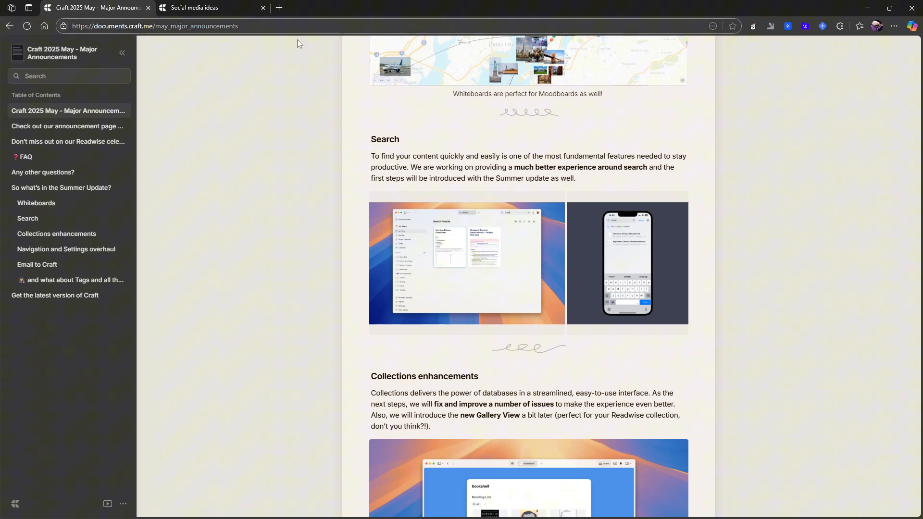
mouse_move(425, 180)
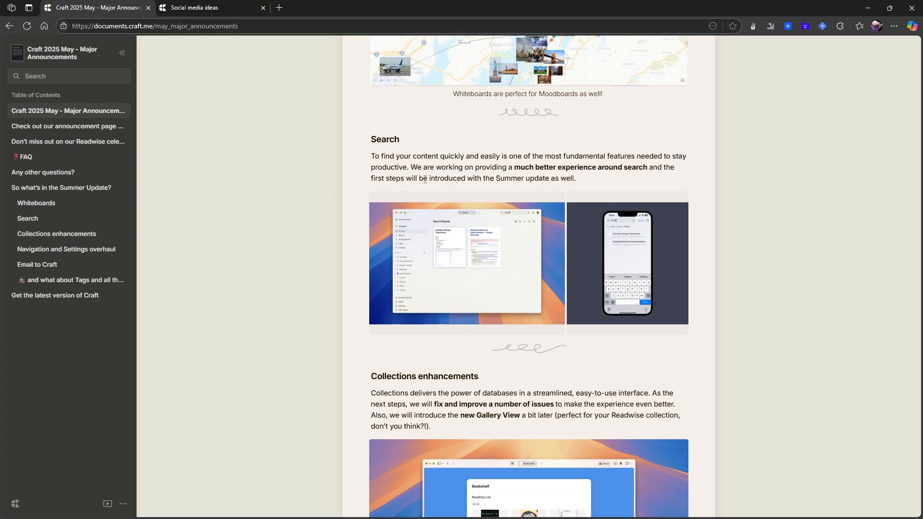
mouse_move(633, 177)
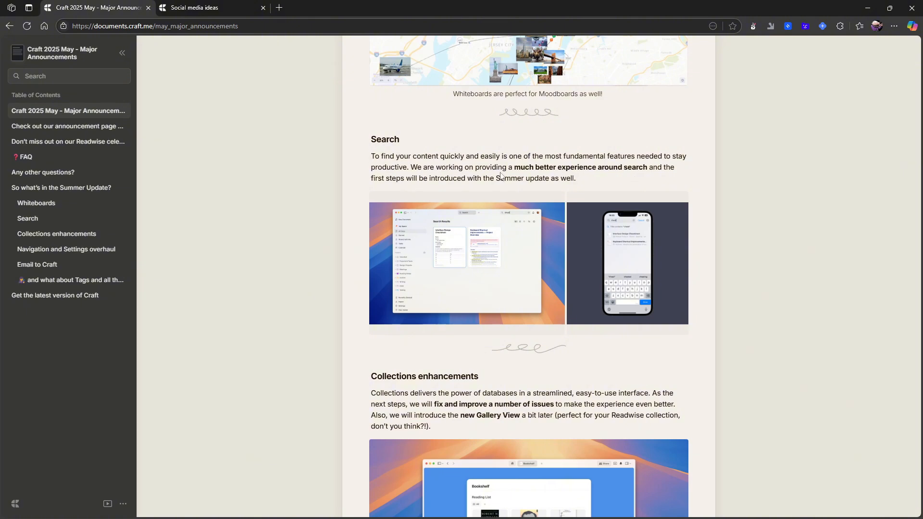
mouse_move(453, 182)
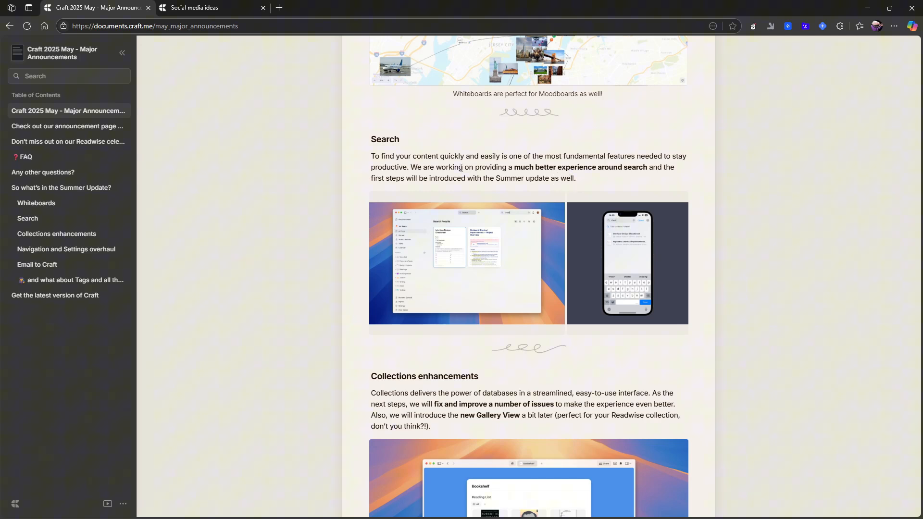
Step: Enlarge the desktop and phone search screenshots, read on, then switch to Social media ideas
left_click(466, 264)
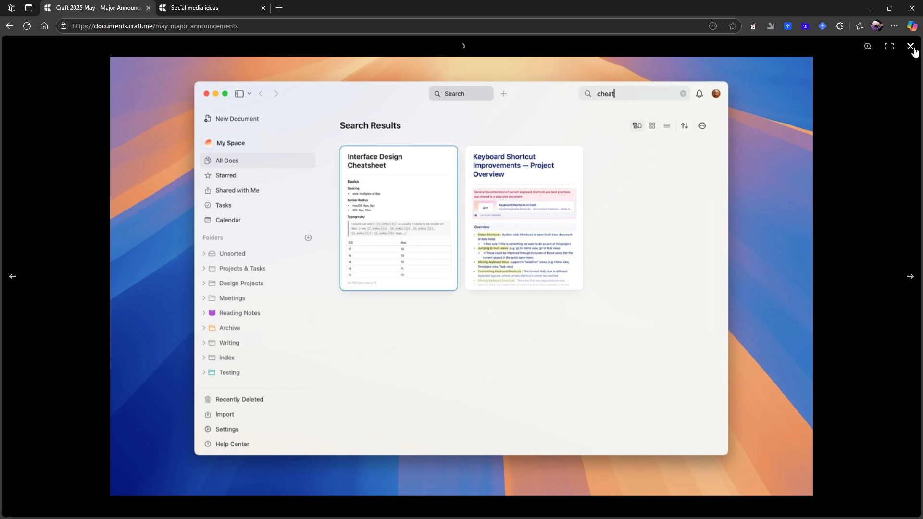
left_click(910, 46)
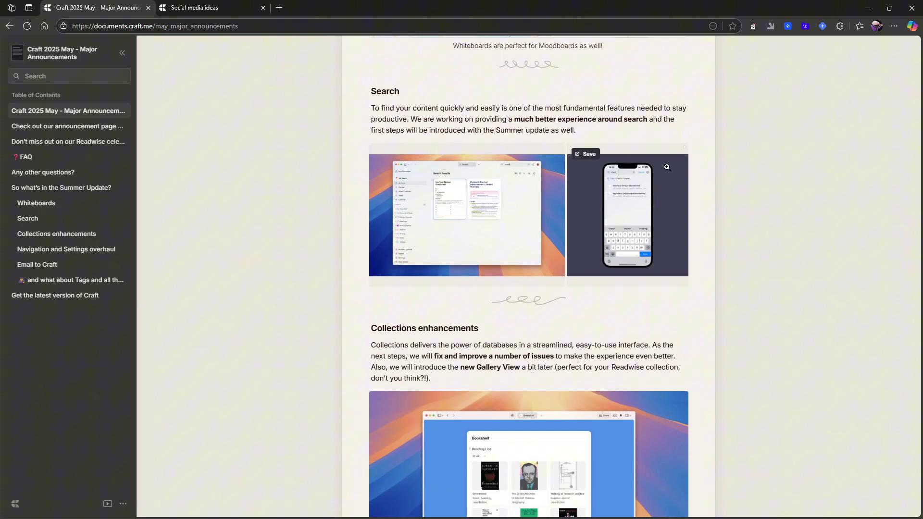
scroll("up", 3)
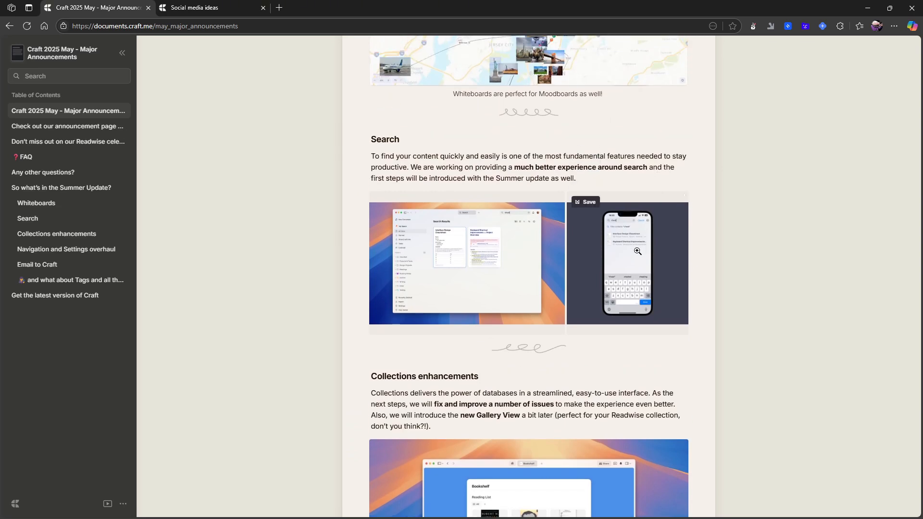
left_click(627, 264)
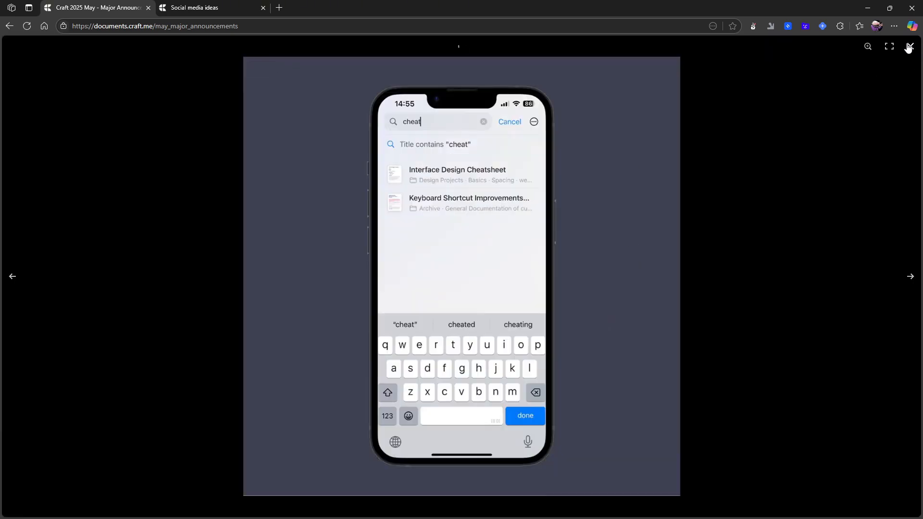
mouse_move(911, 46)
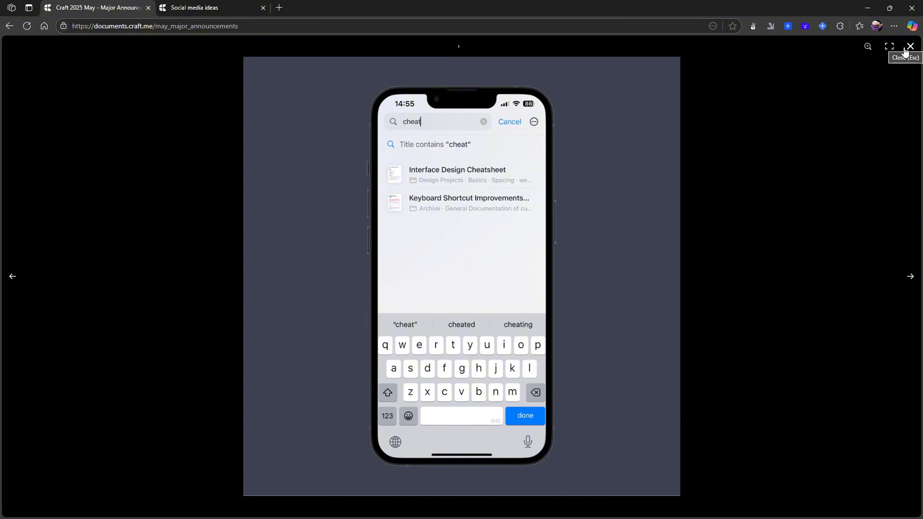
left_click(911, 46)
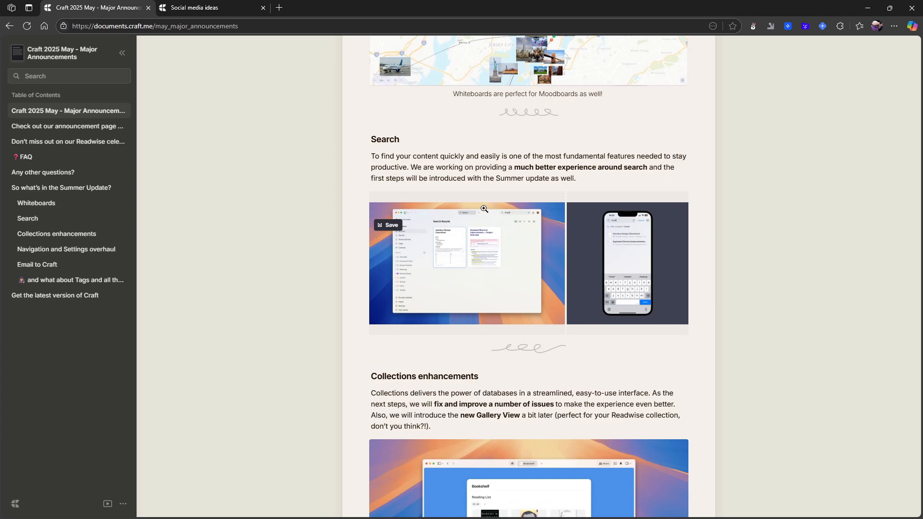
scroll("down", 3)
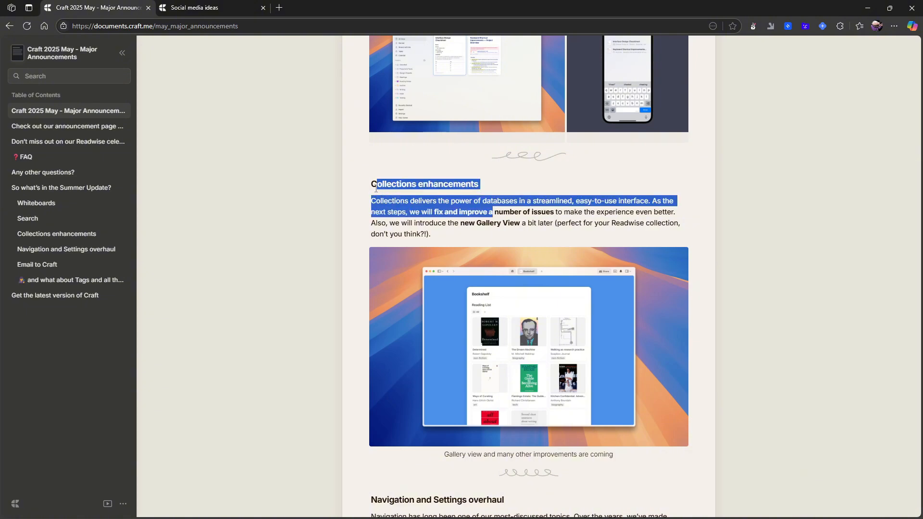
left_click(208, 7)
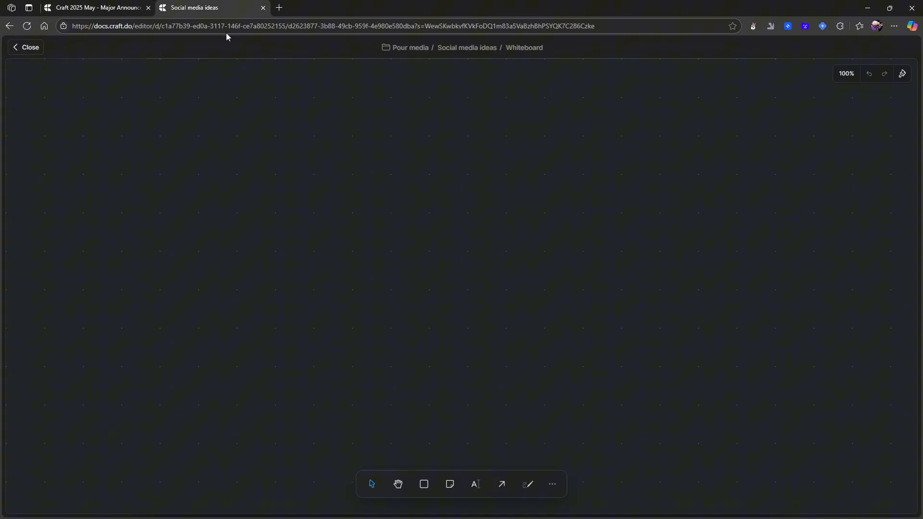
Step: Close the whiteboard and return to the Social media ideas document above the table
left_click(25, 47)
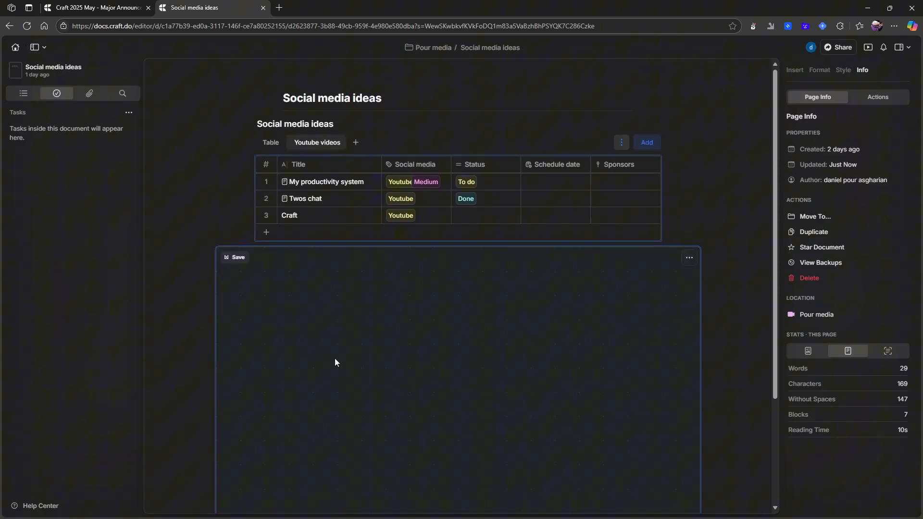
scroll("up", 3)
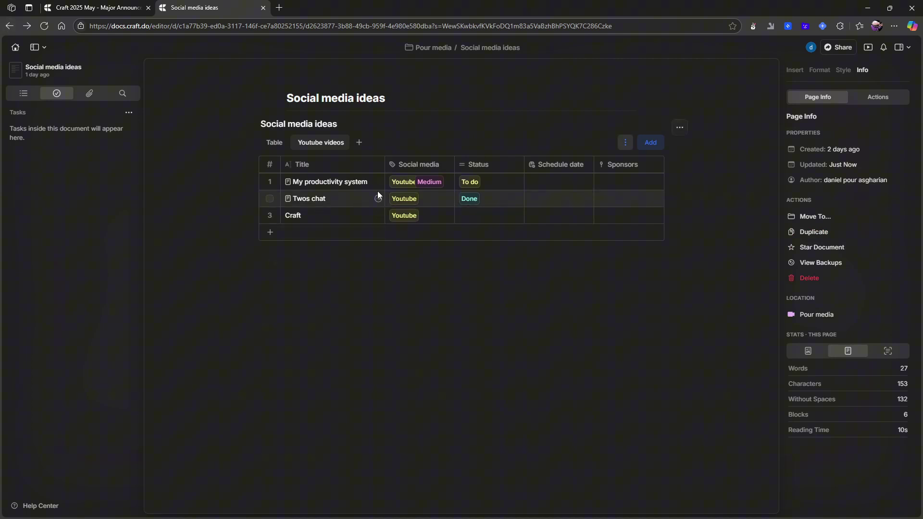
mouse_move(363, 182)
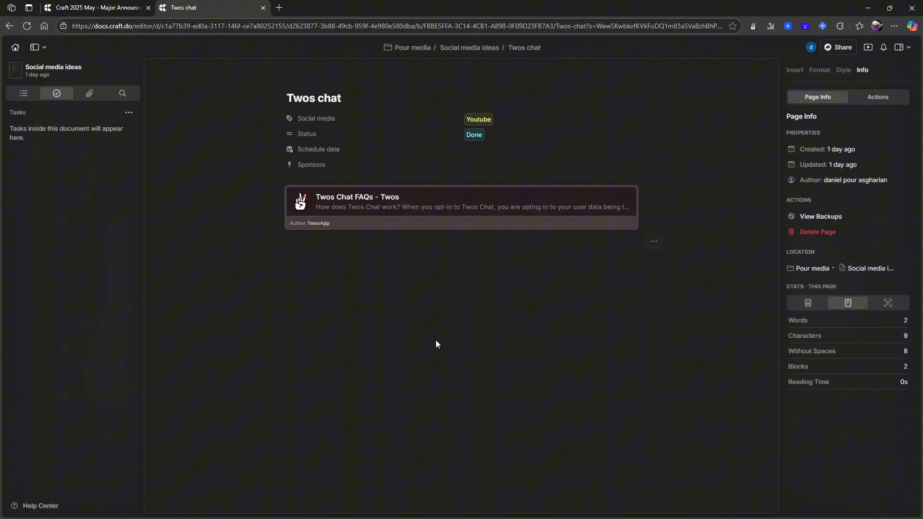
Step: View the Twos chat entry's word stats for the full document, selection and page
left_click(848, 303)
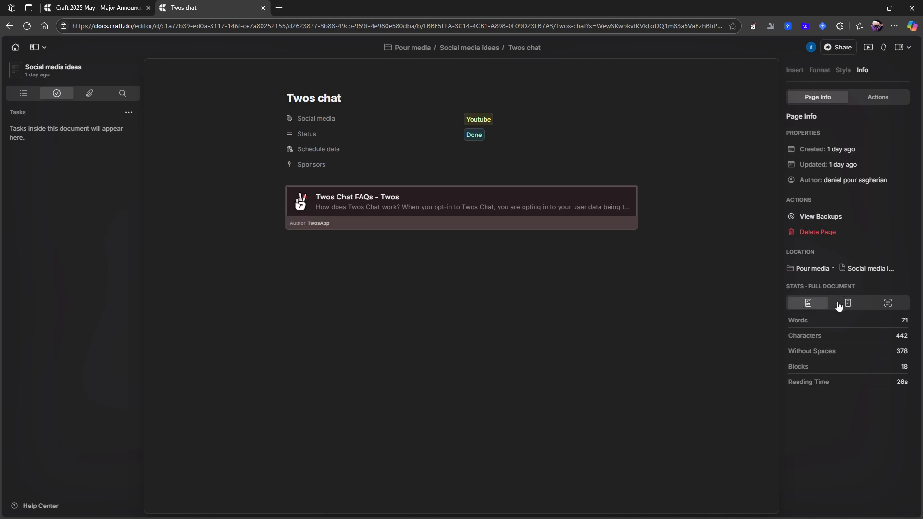
mouse_move(450, 182)
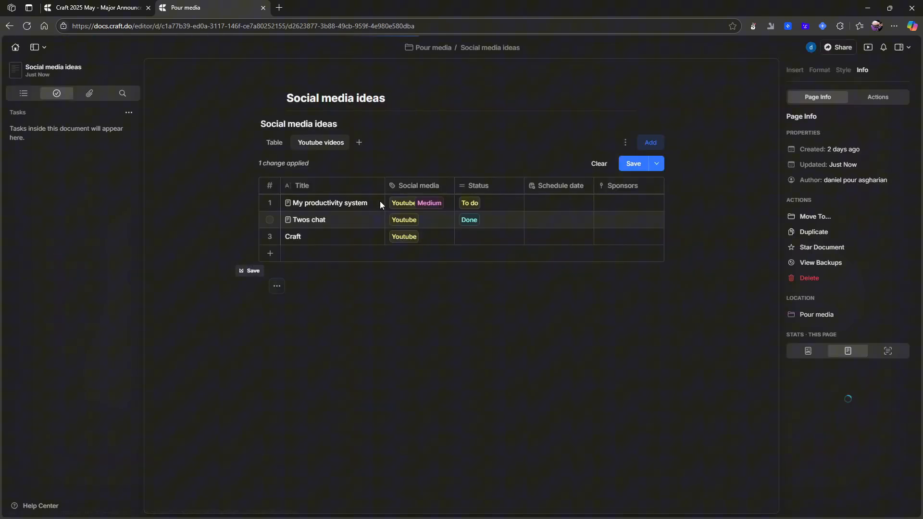
left_click(632, 164)
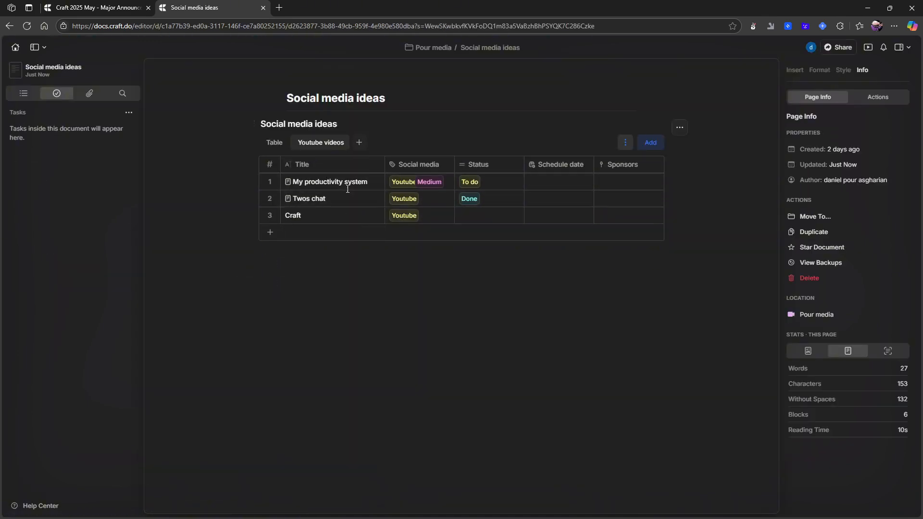
left_click(888, 351)
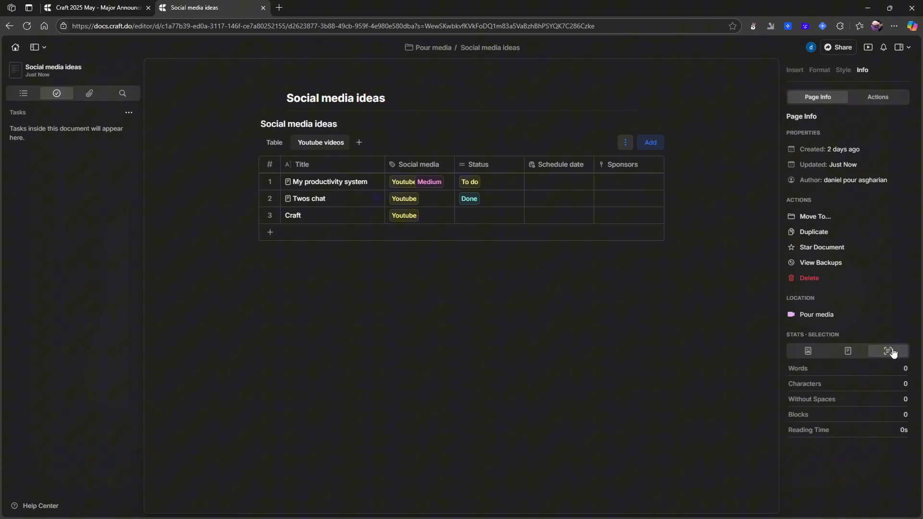
left_click(848, 351)
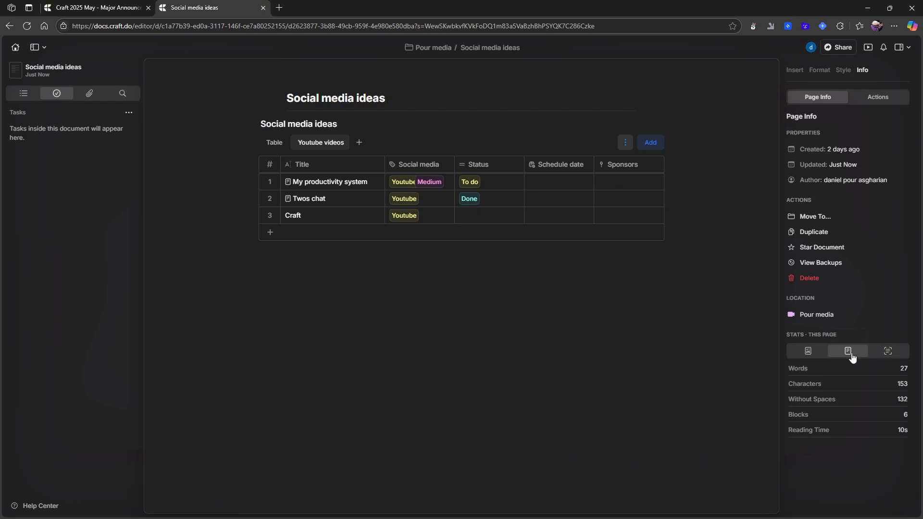
mouse_move(369, 188)
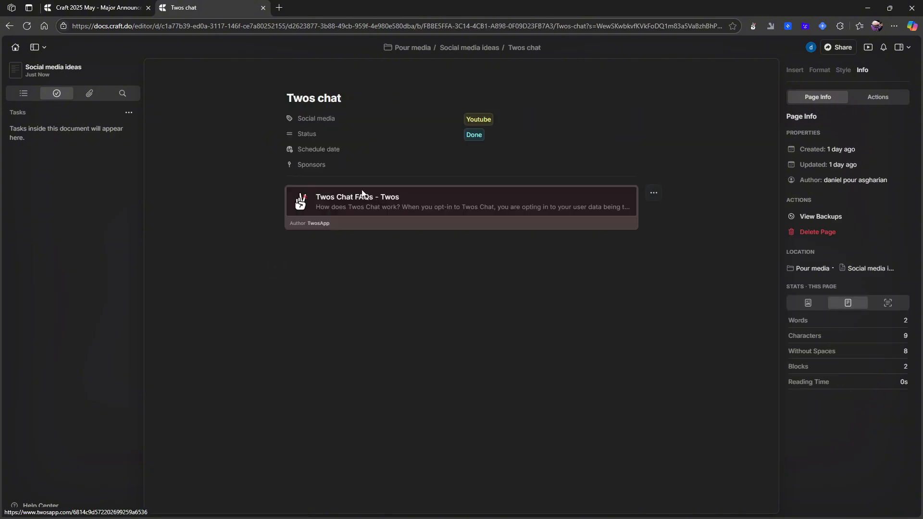
Step: Open My productivity system from the collection, check its word stats and box-select its blocks
left_click(468, 48)
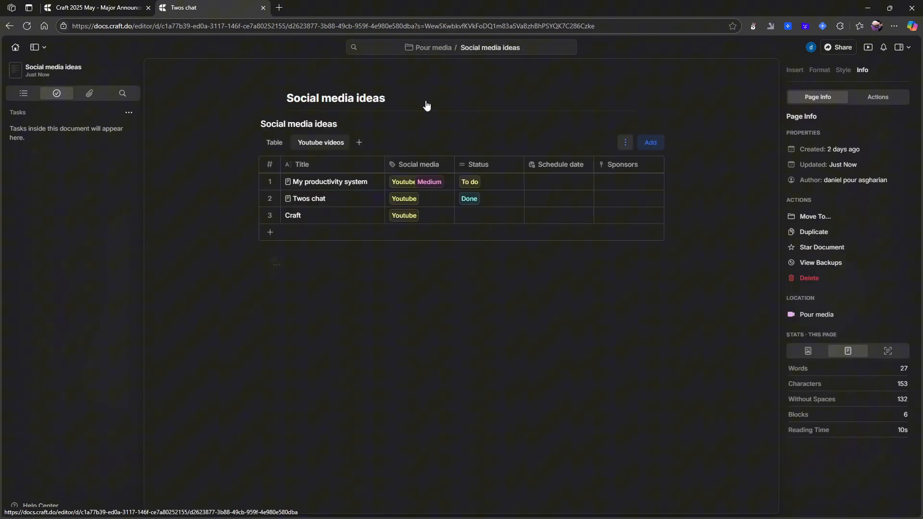
left_click(330, 182)
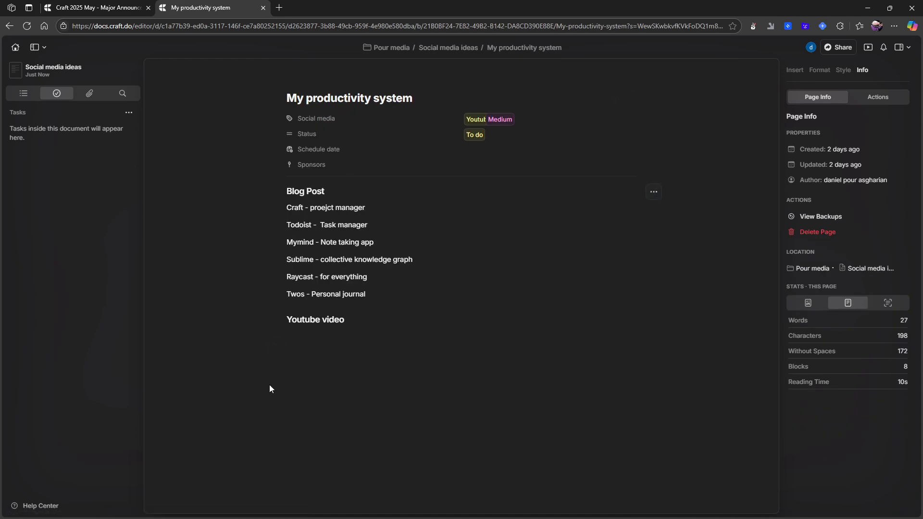
left_click(846, 303)
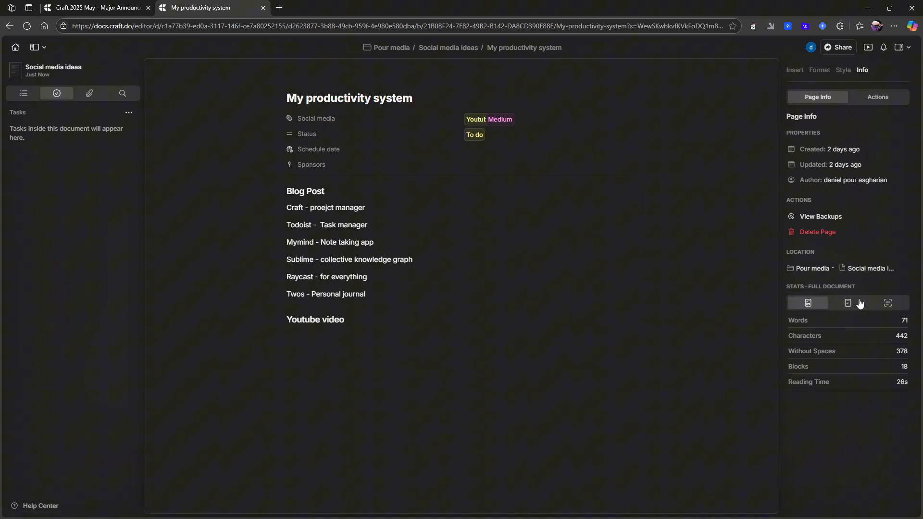
left_click(848, 303)
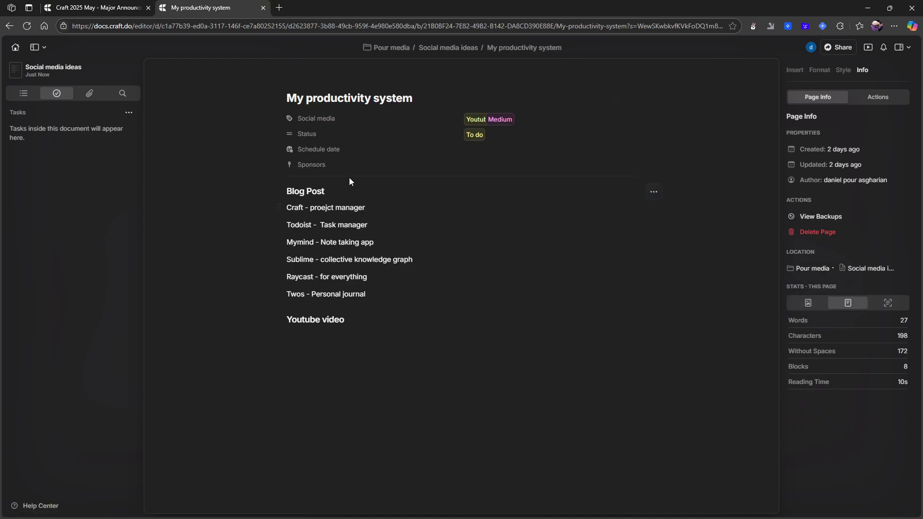
left_click(807, 302)
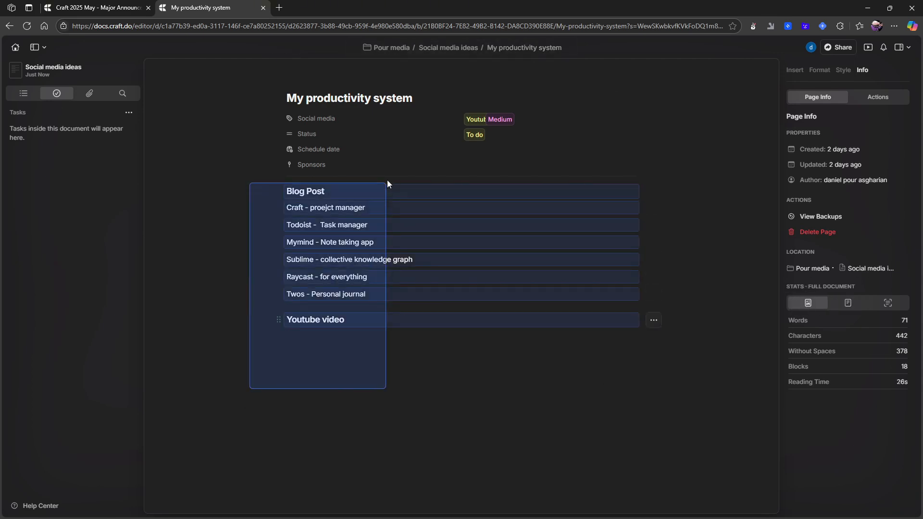
right_click(330, 205)
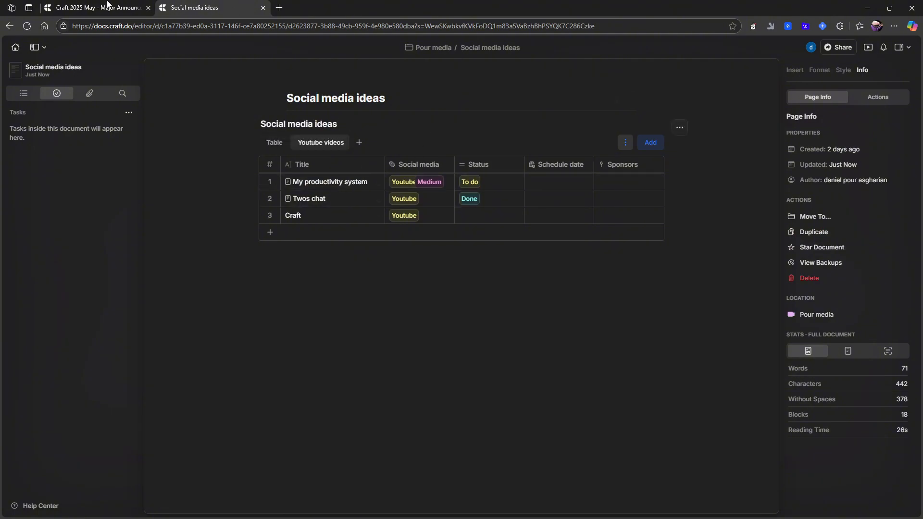
Step: Back on the announcement, enlarge the Gallery View screenshot under Collections enhancements
left_click(97, 8)
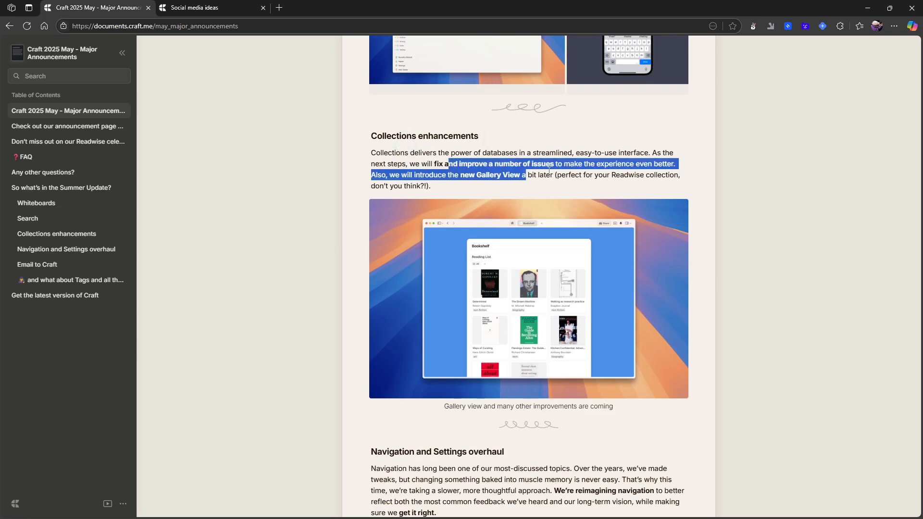
left_click(529, 185)
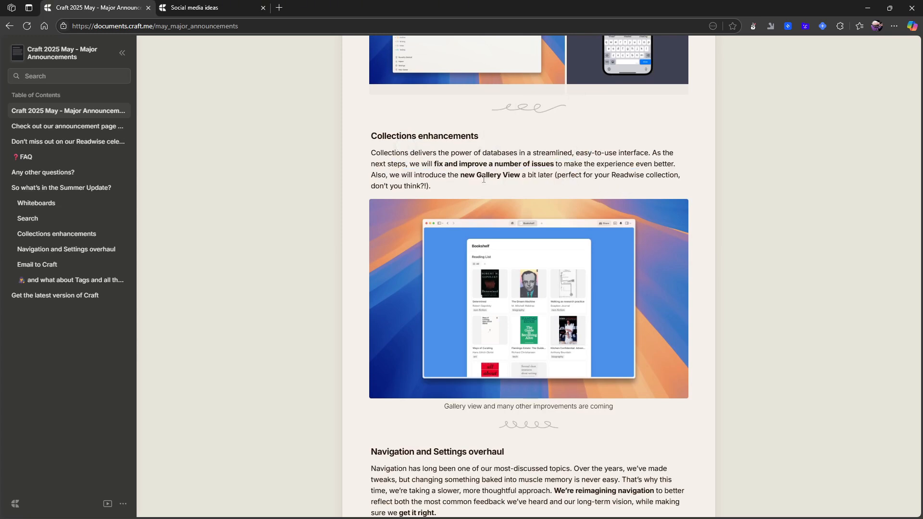
left_click(527, 299)
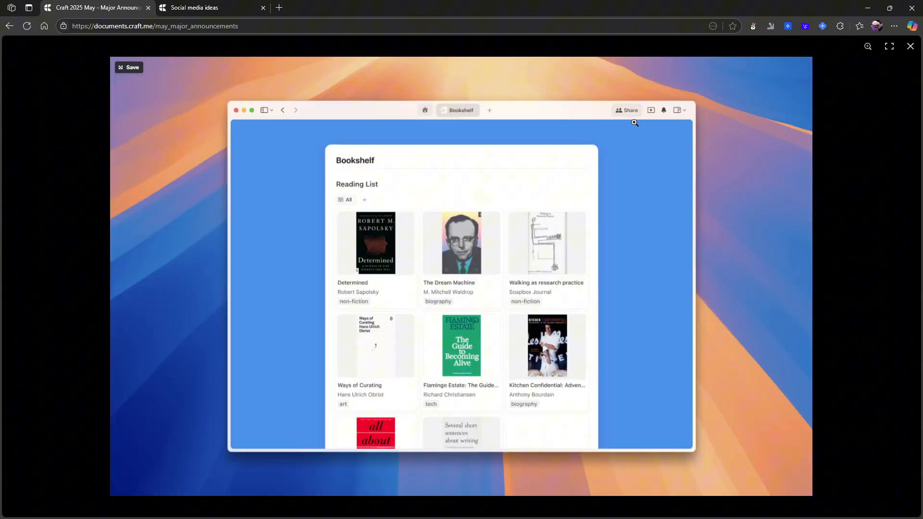
mouse_move(574, 164)
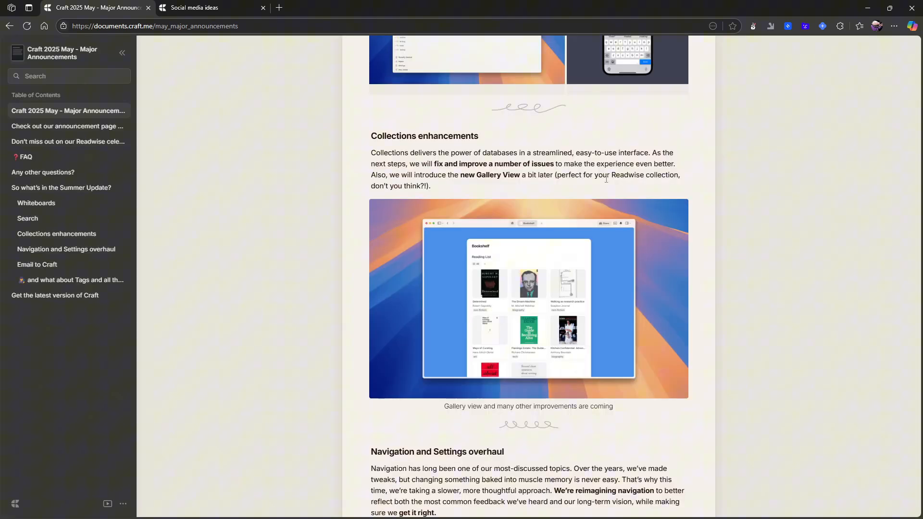
Step: Browse the navigation screenshots gallery, close it, then enlarge the New Me Appearance & Sound image
scroll("down", 3)
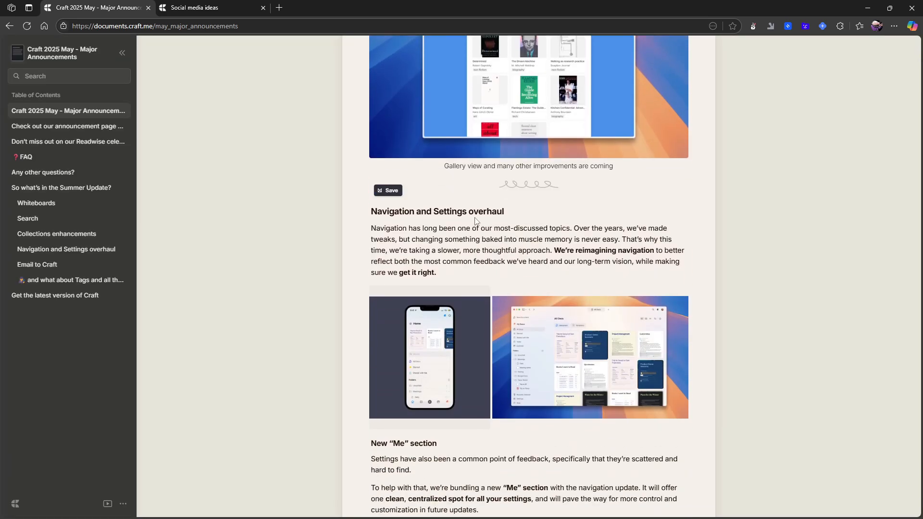
scroll("down", 3)
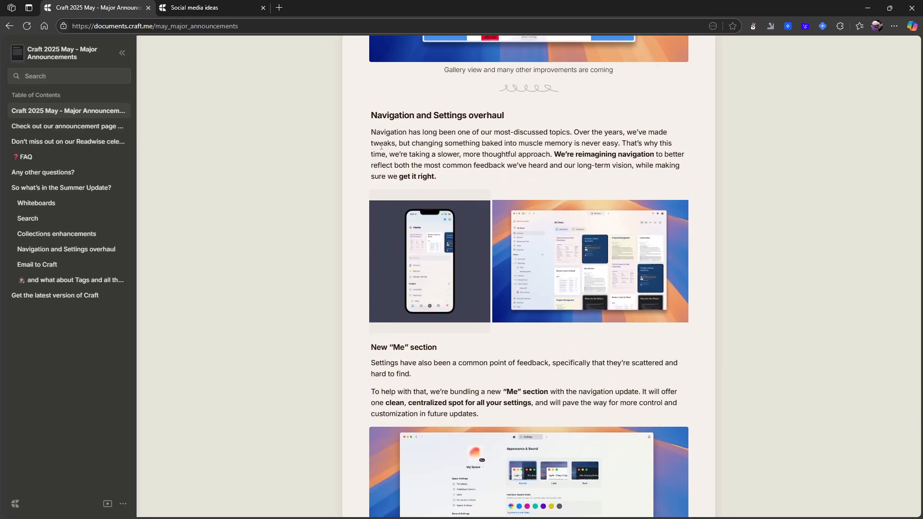
mouse_move(532, 128)
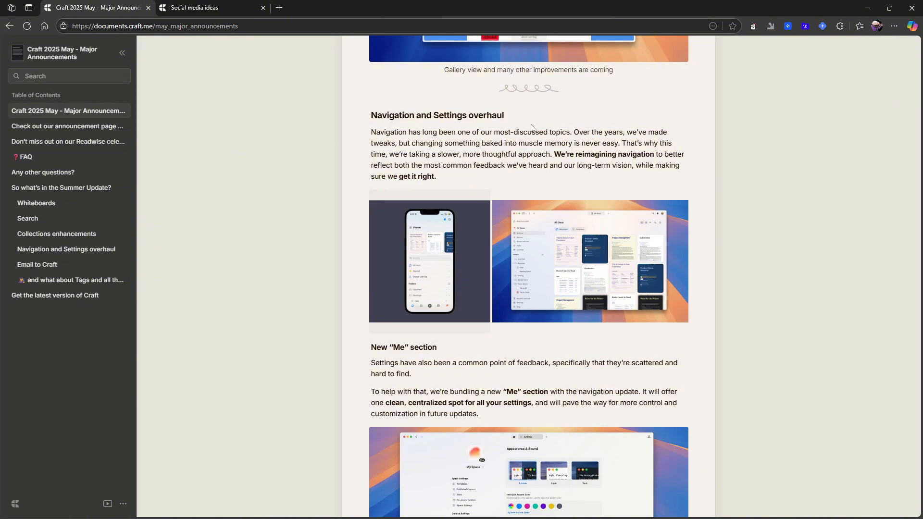
left_click(429, 260)
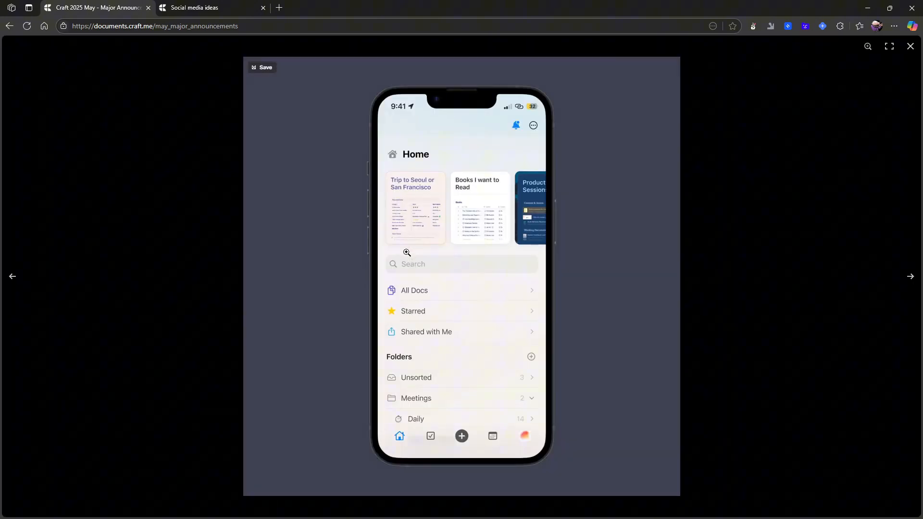
left_click(910, 276)
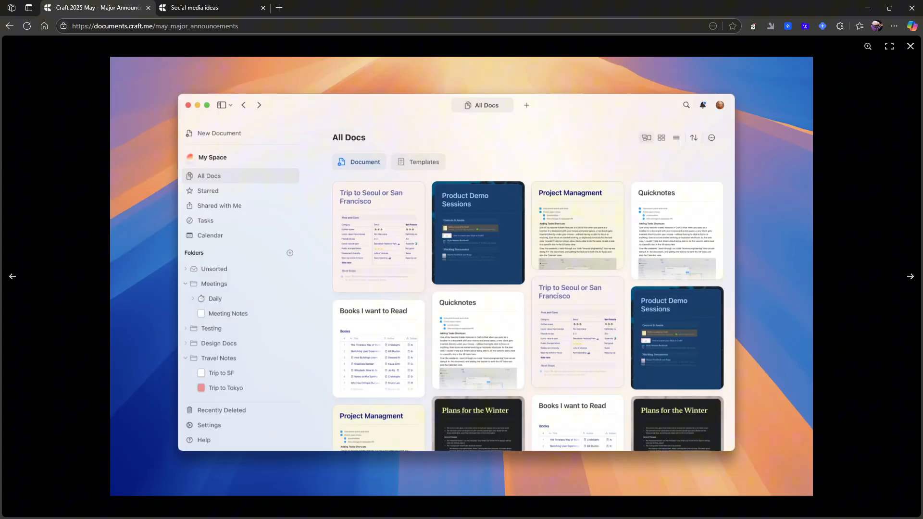
left_click(910, 276)
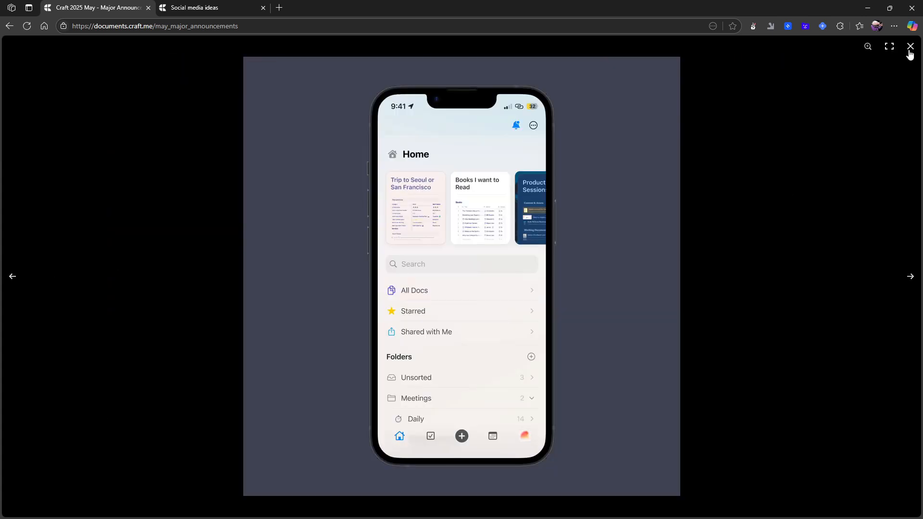
left_click(910, 47)
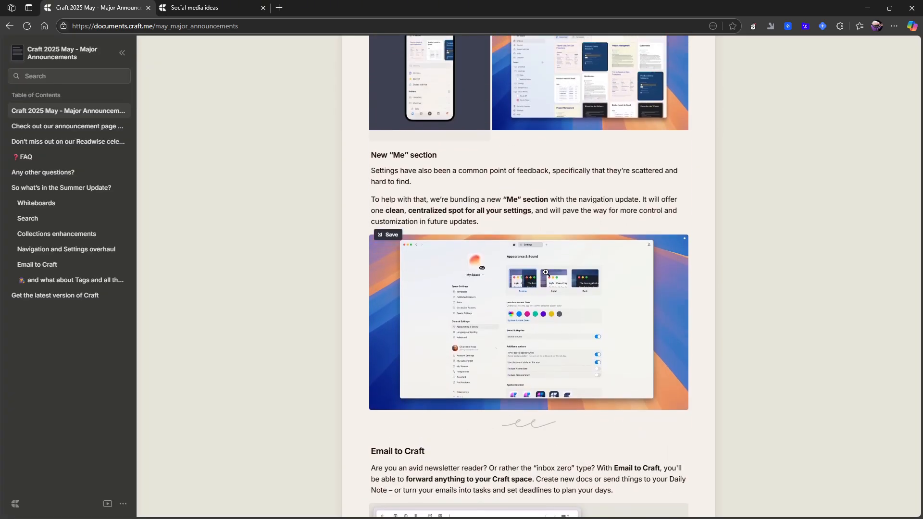
mouse_move(493, 272)
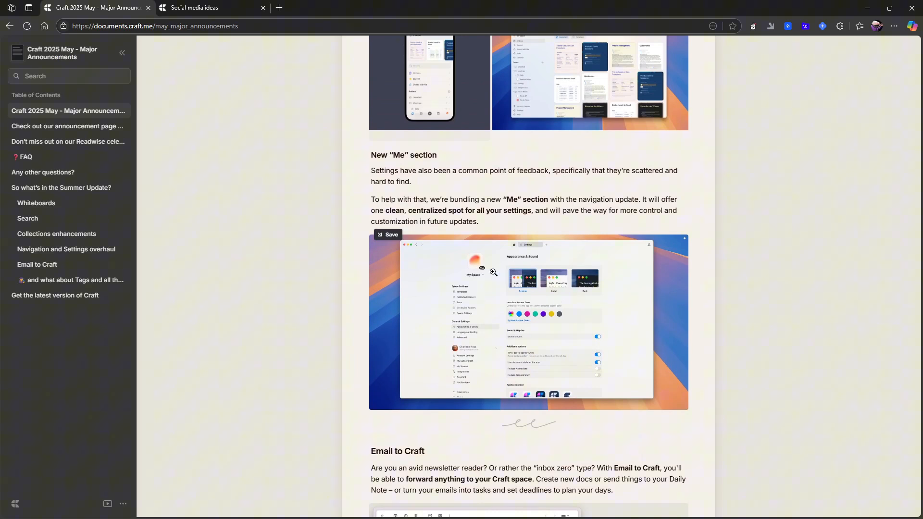
left_click(493, 272)
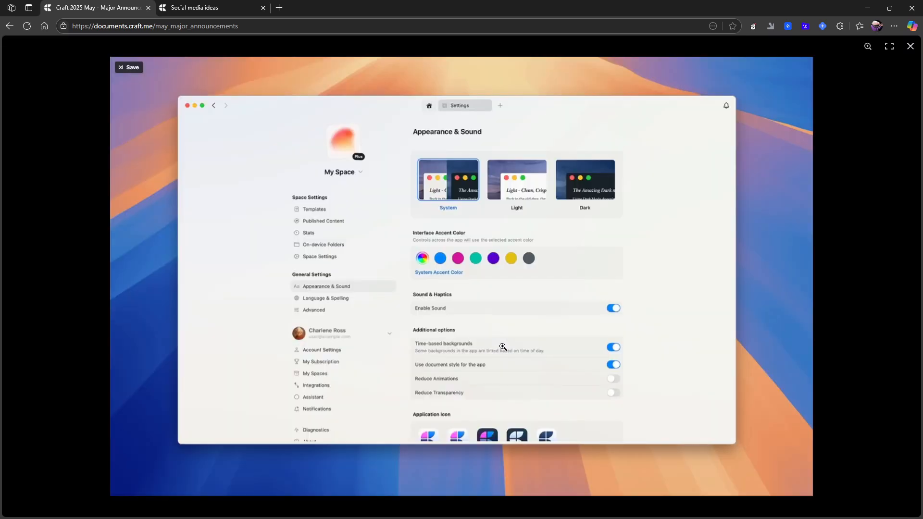
mouse_move(450, 421)
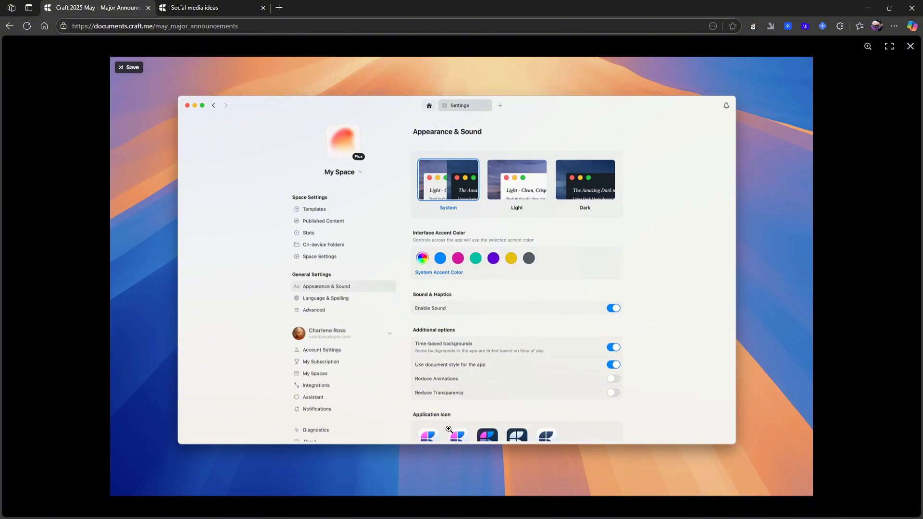
mouse_move(345, 236)
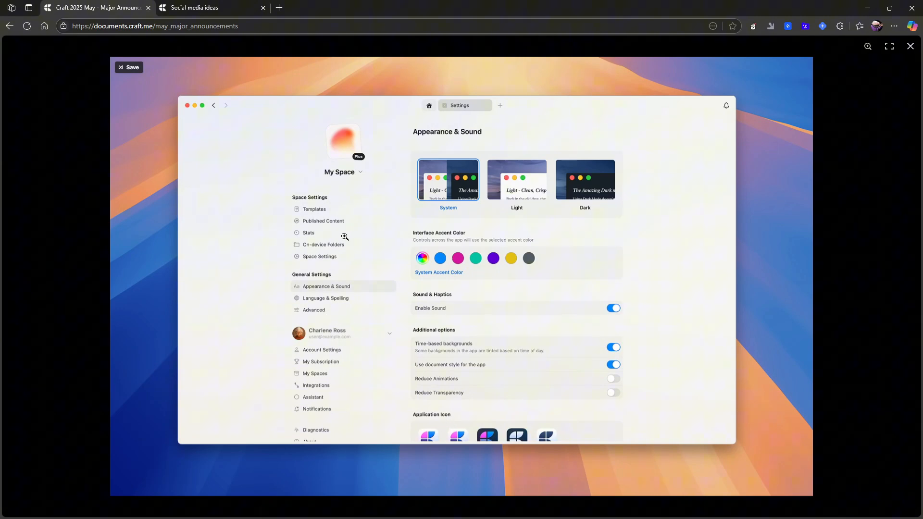
mouse_move(318, 209)
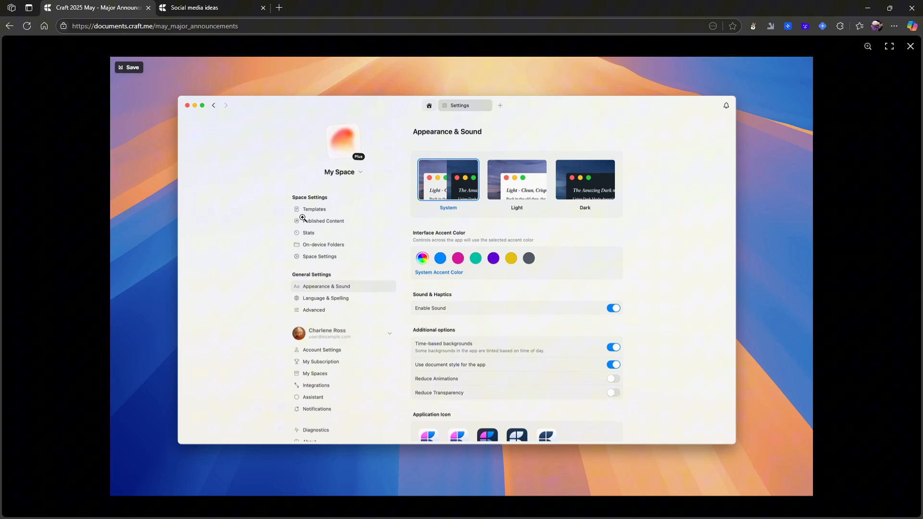
mouse_move(405, 445)
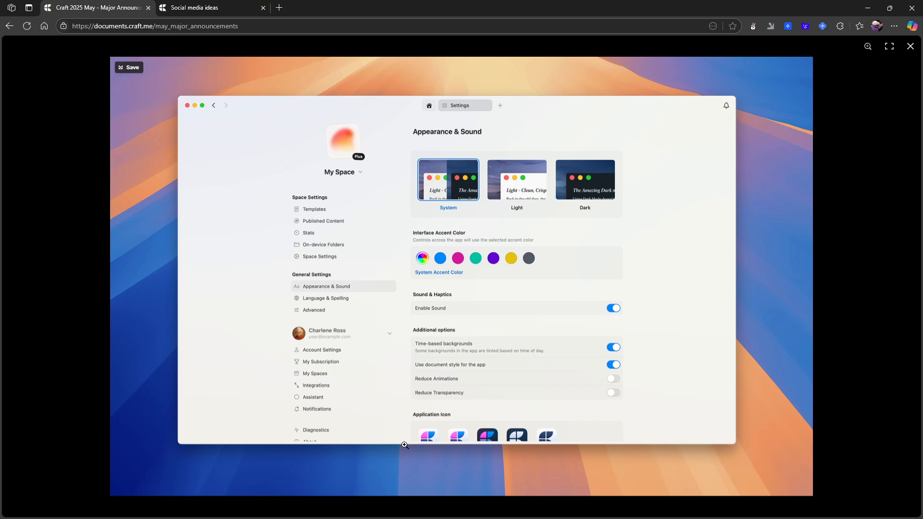
mouse_move(311, 219)
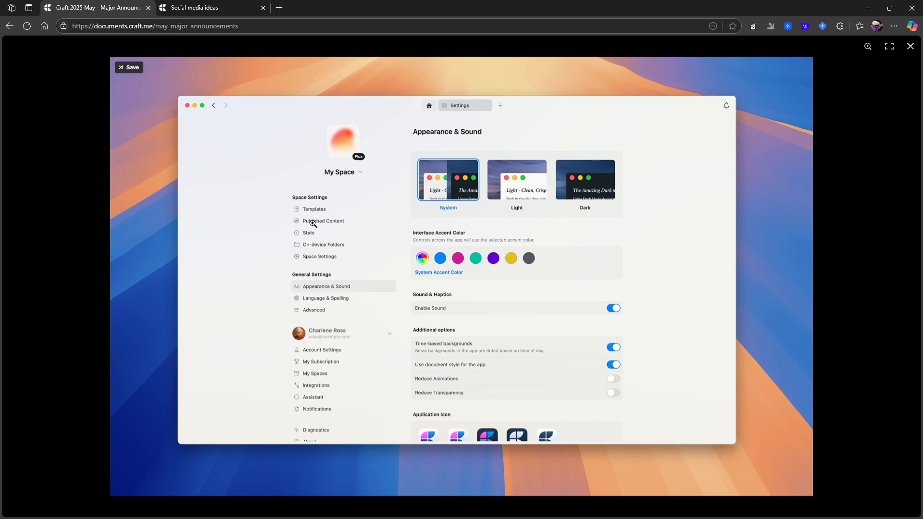
mouse_move(442, 208)
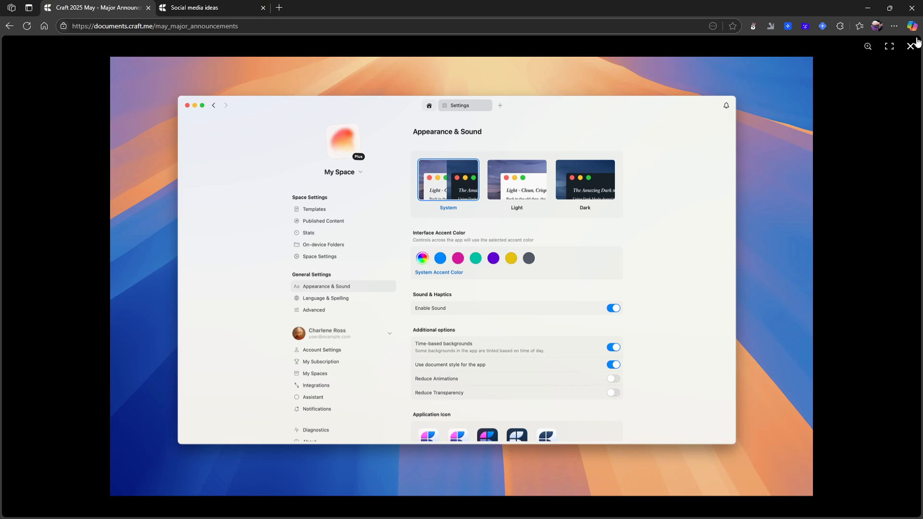
mouse_move(918, 99)
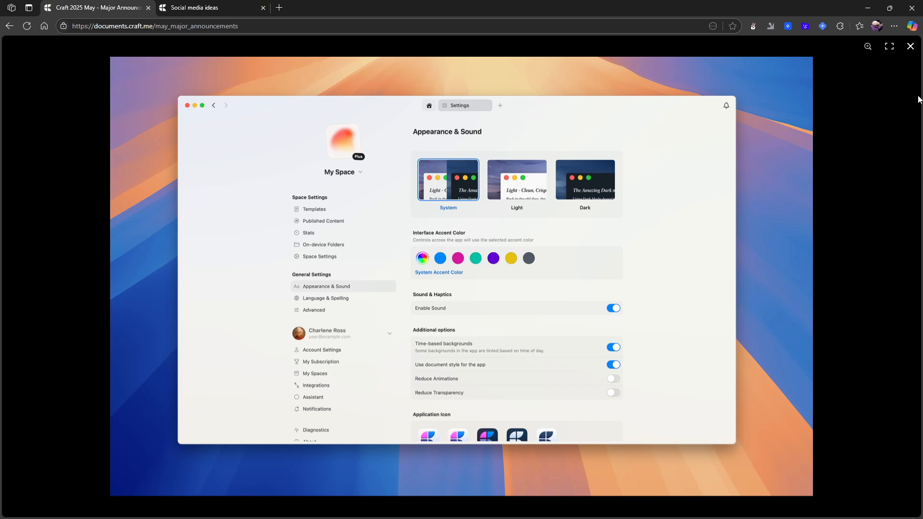
Step: Dismiss the enlarged settings screenshot and scroll the announcement to its Email to Craft section
left_click(911, 46)
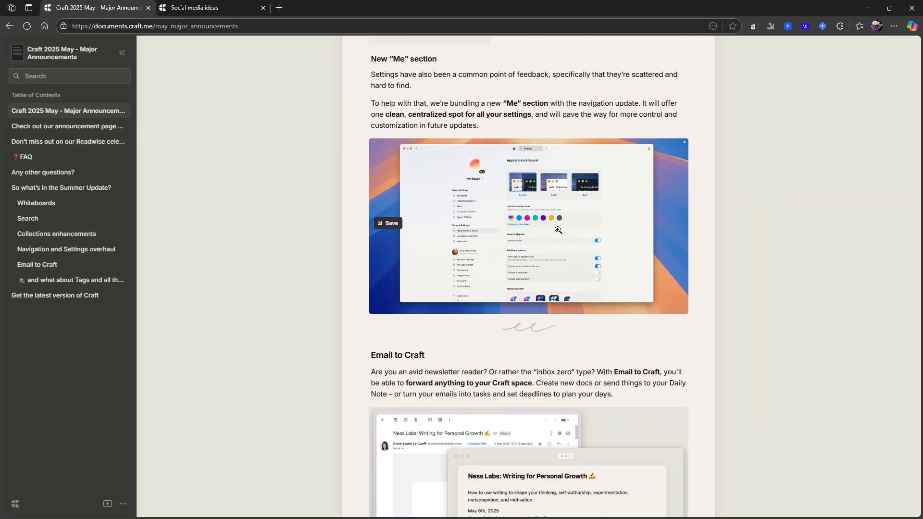
scroll("down", 3)
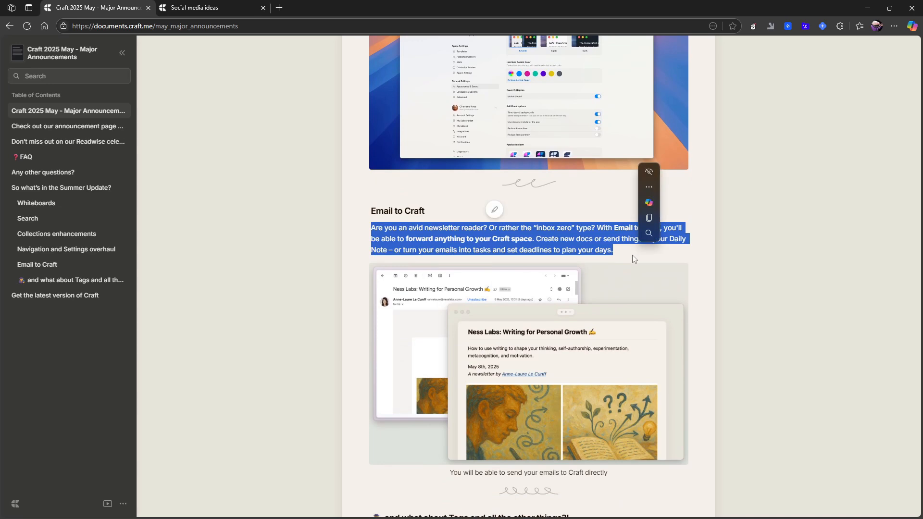
left_click(604, 247)
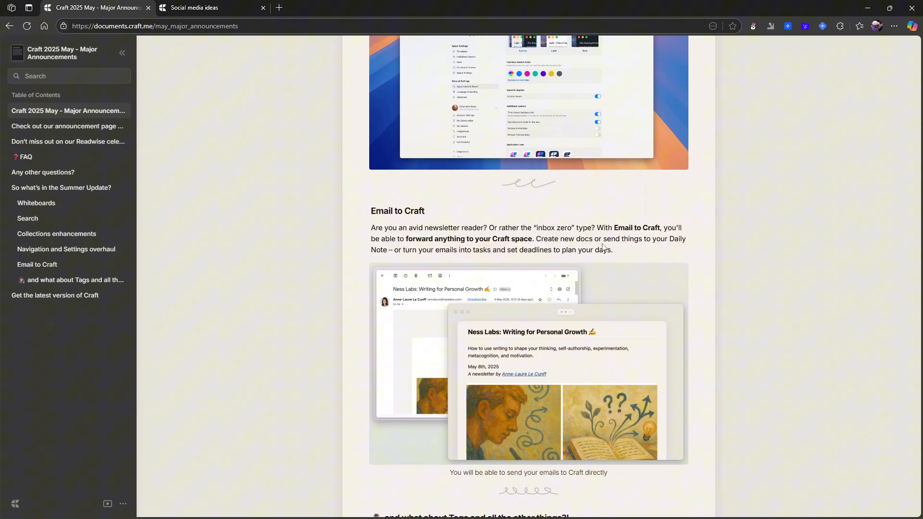
scroll("down", 3)
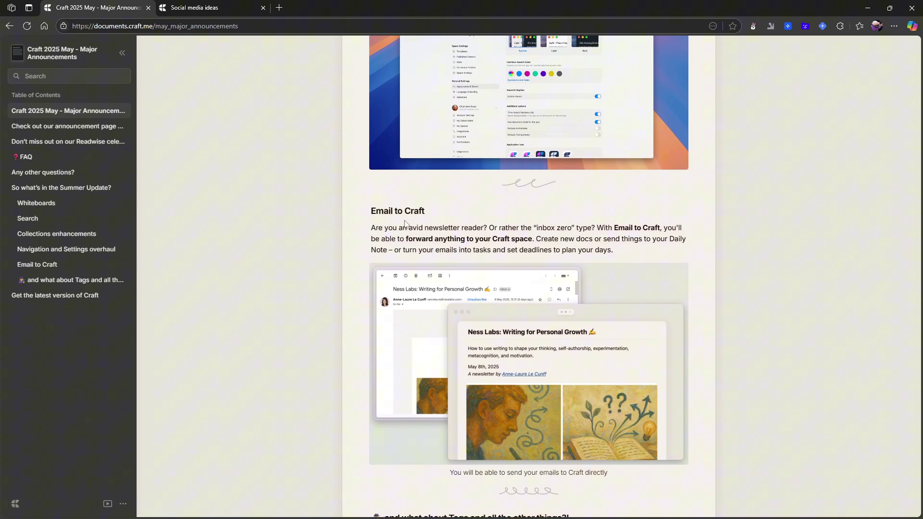
mouse_move(412, 289)
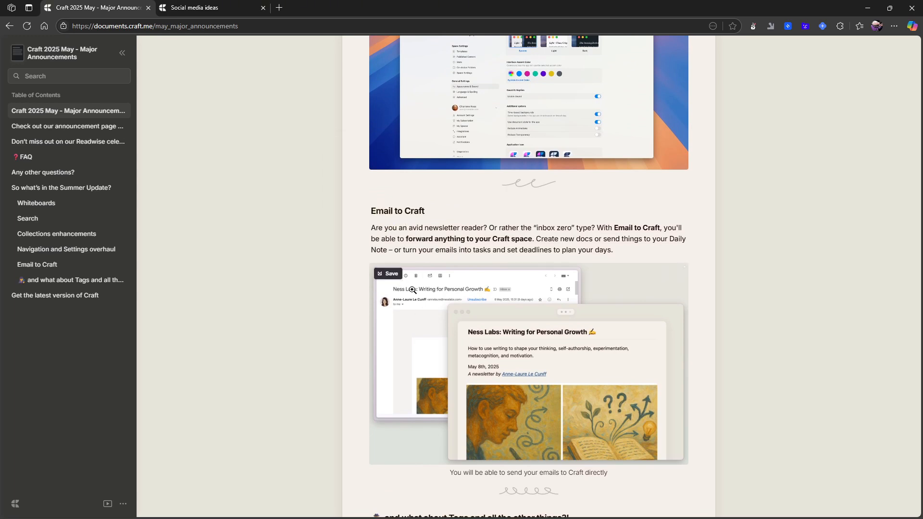
mouse_move(458, 290)
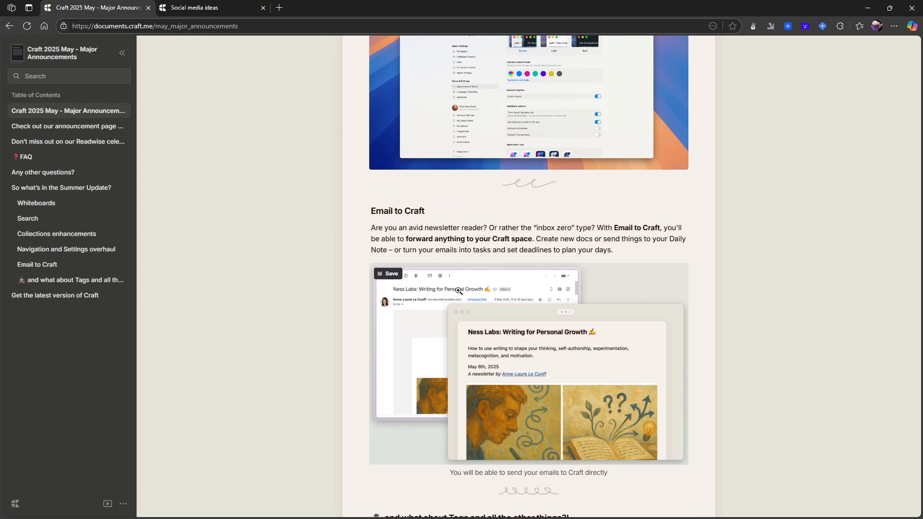
mouse_move(581, 395)
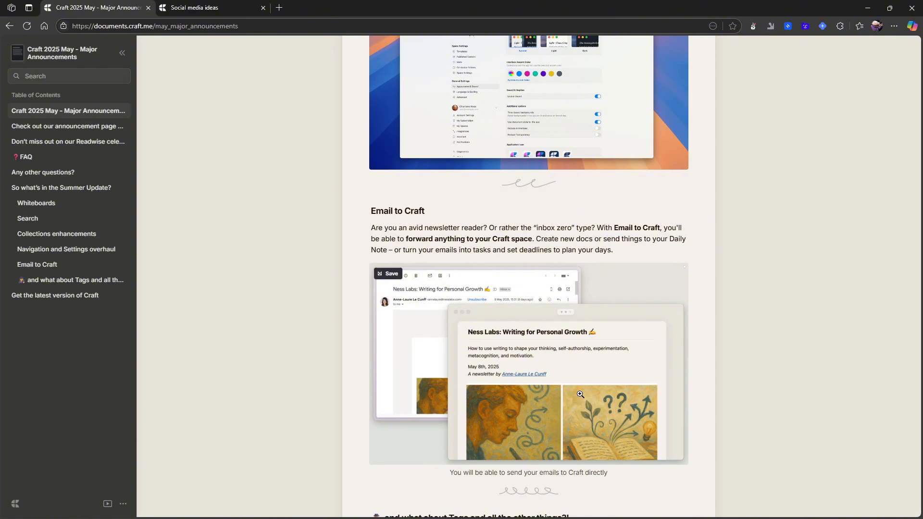
scroll("down", 3)
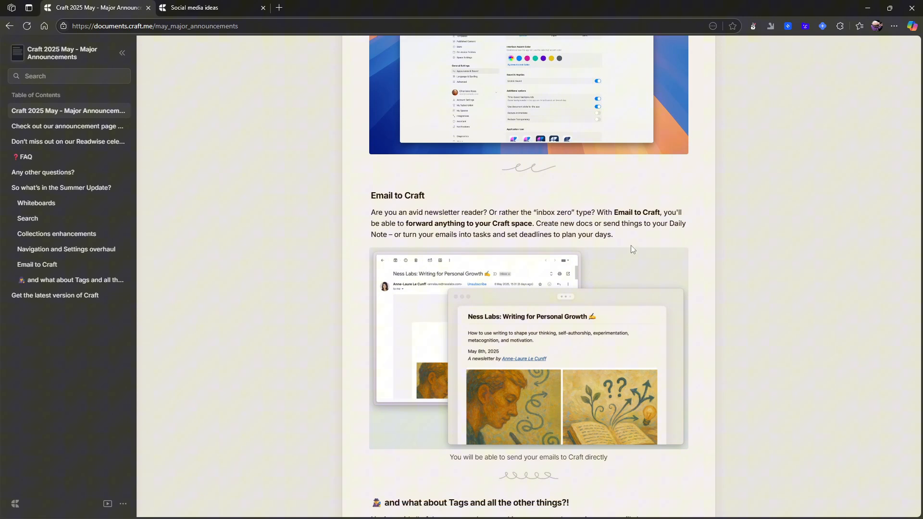
scroll("down", 3)
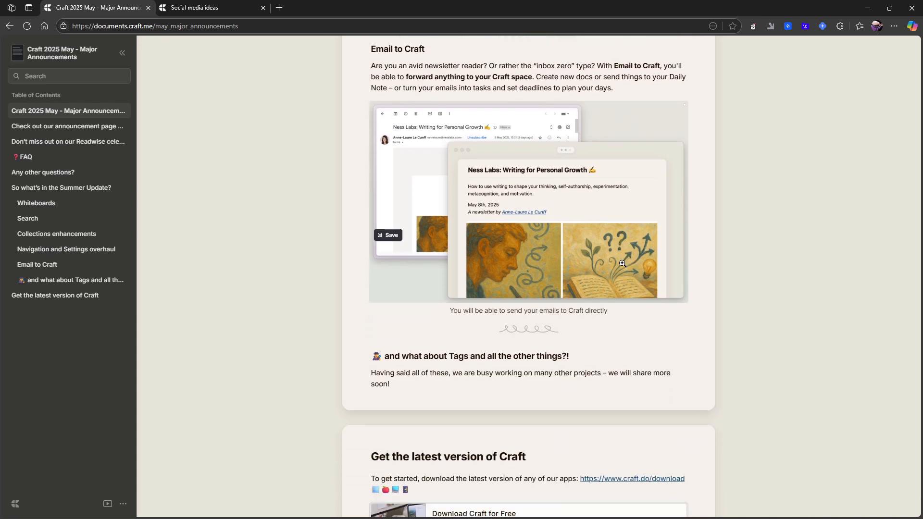
scroll("down", 3)
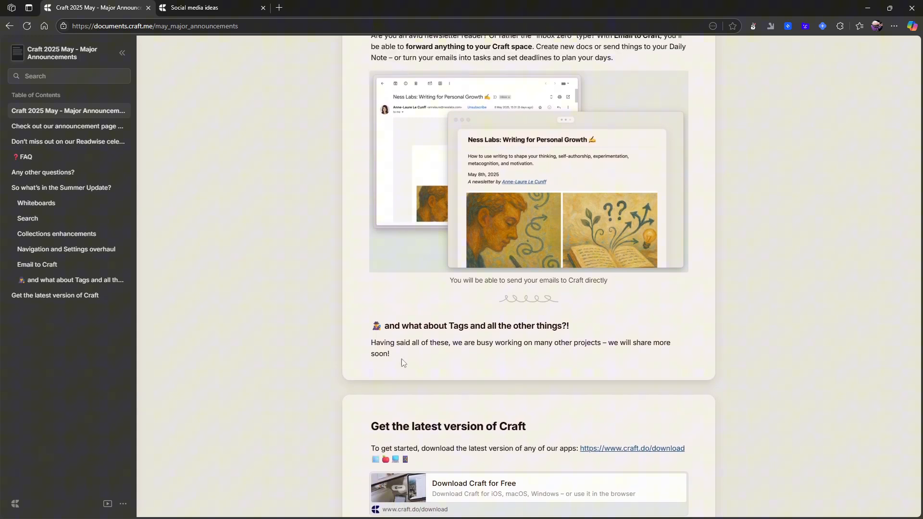
mouse_move(358, 344)
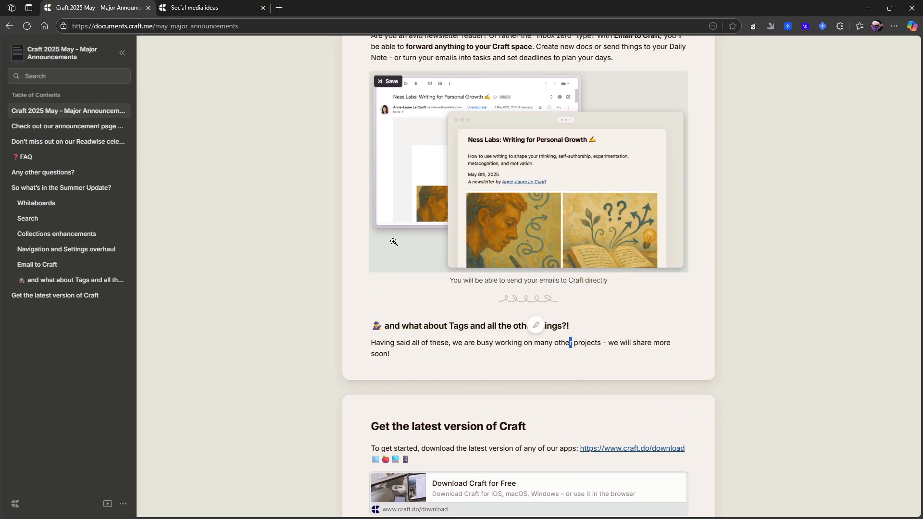
scroll("down", 3)
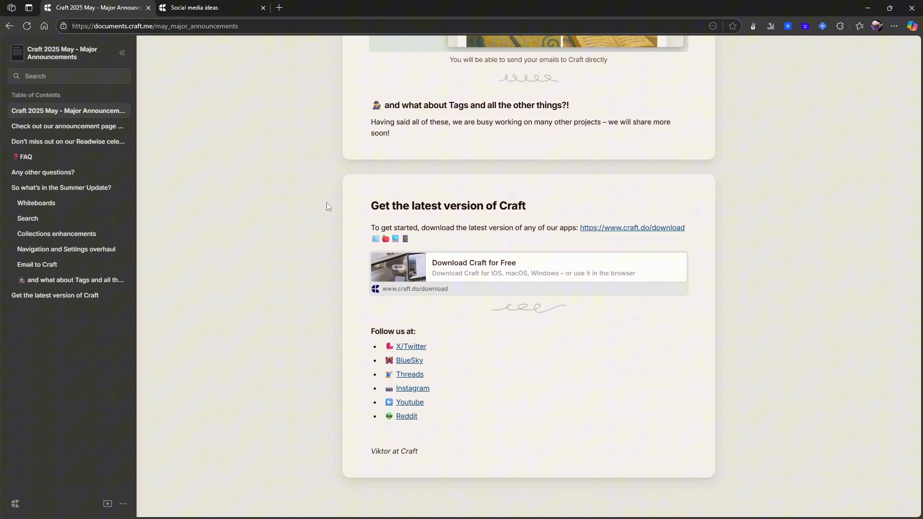
scroll("up", 3)
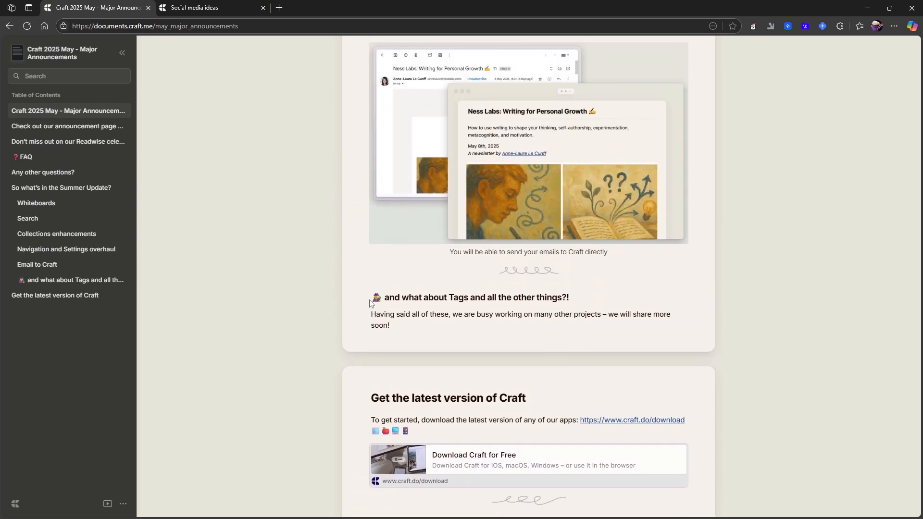
scroll("up", 3)
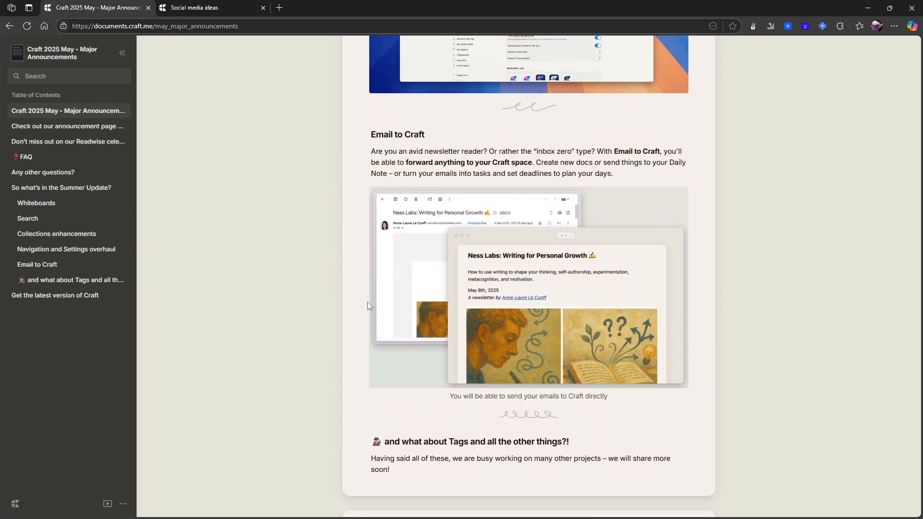
scroll("up", 3)
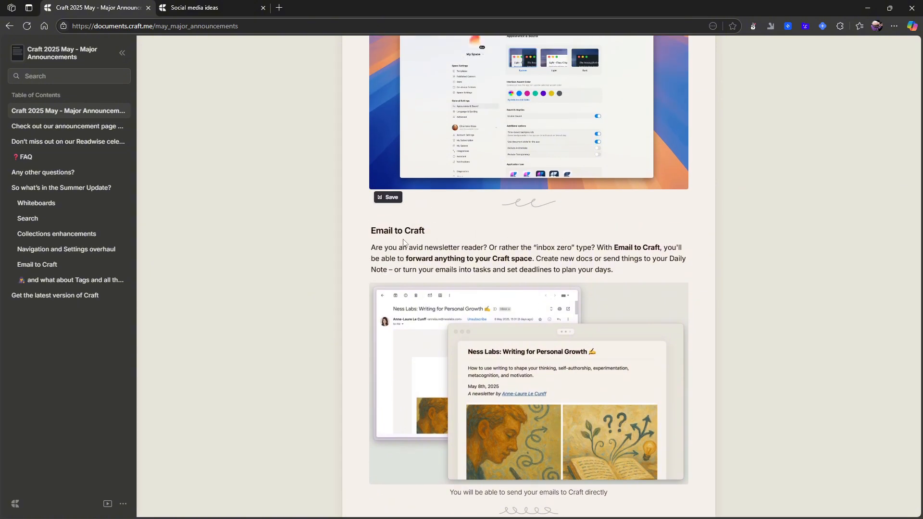